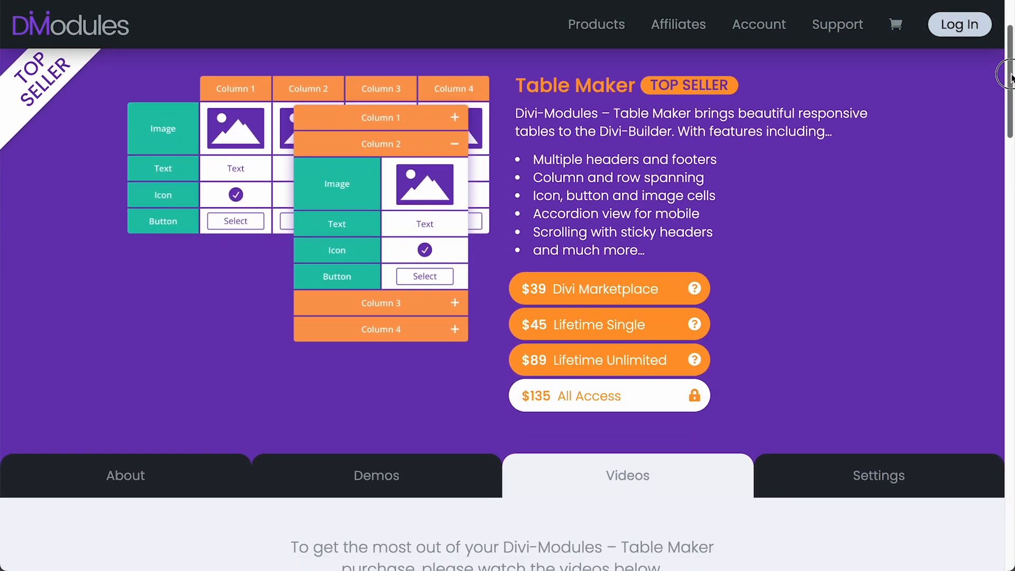
Browse the Table Maker product page videos and view its change log from release 2.0.4
scroll(down, 3)
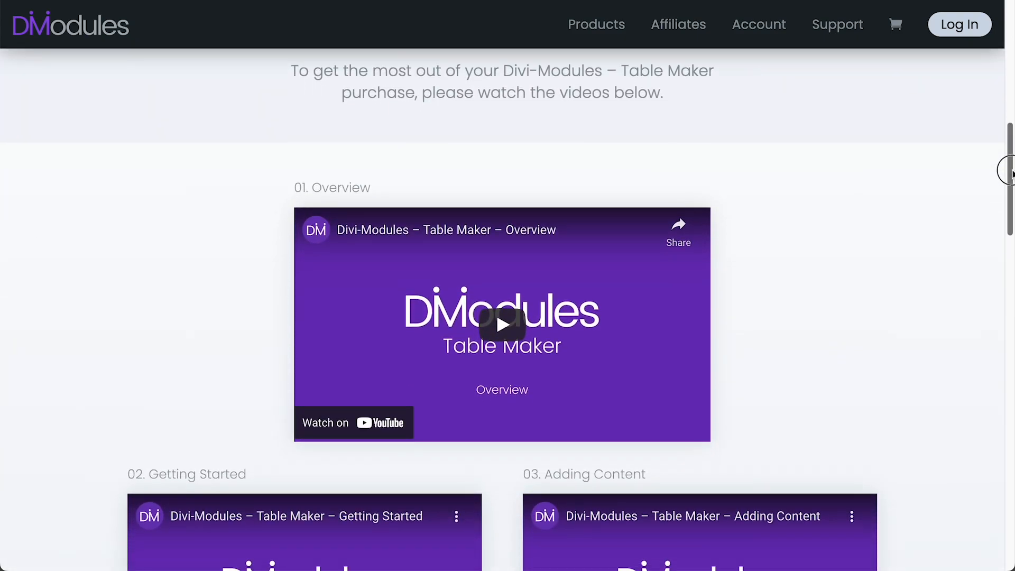
click(502, 323)
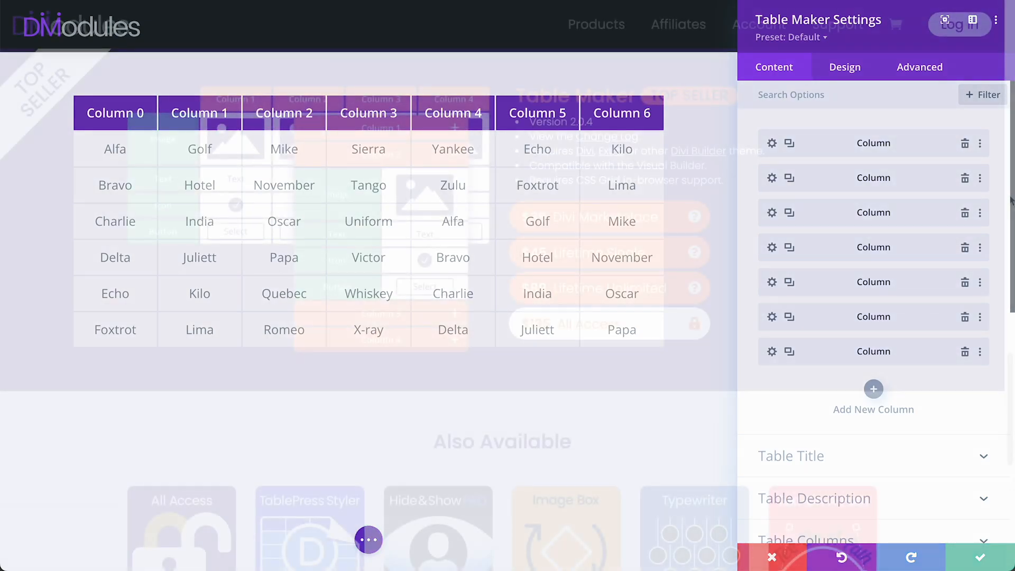
click(771, 558)
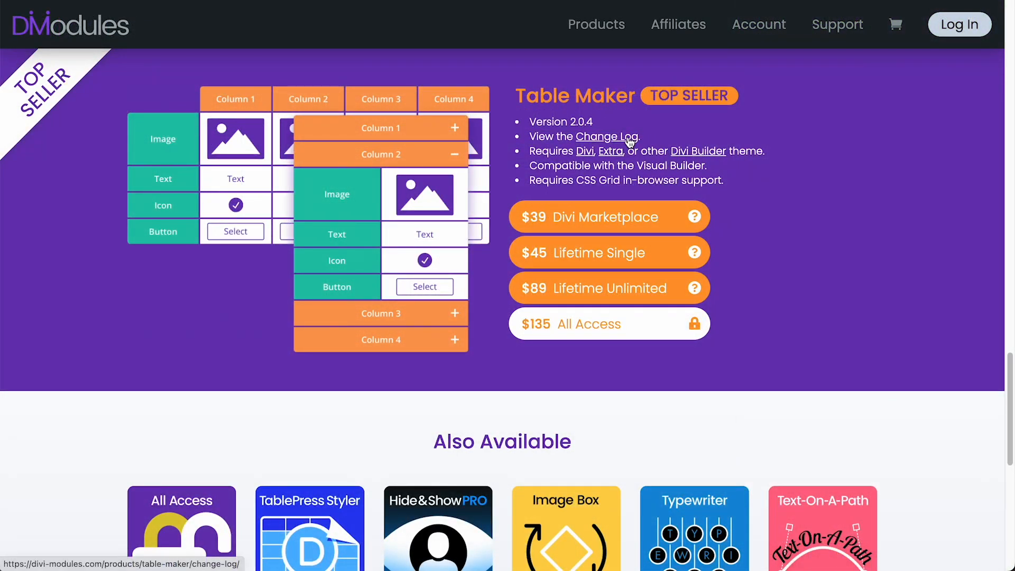
click(613, 136)
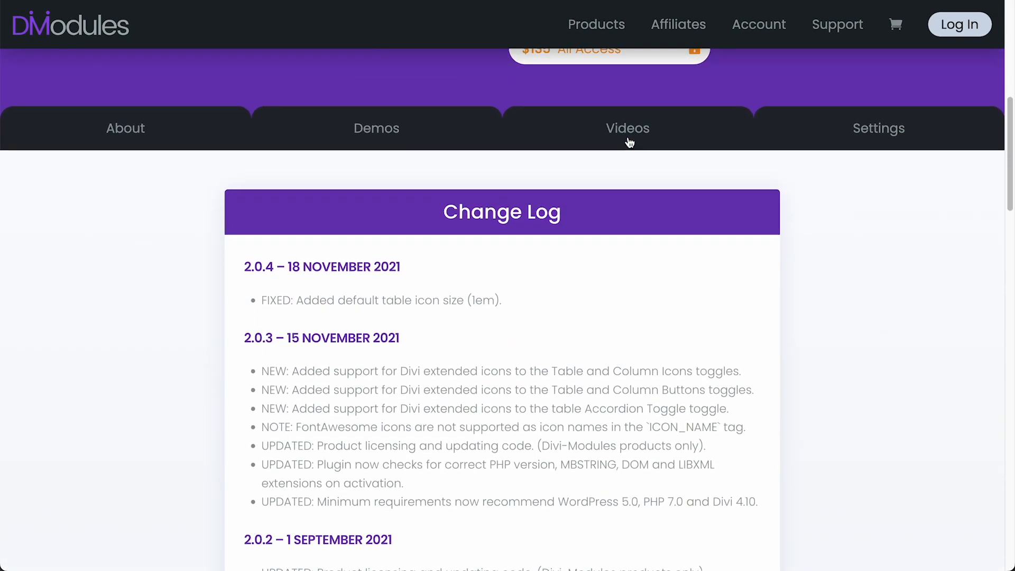
scroll(down, 3)
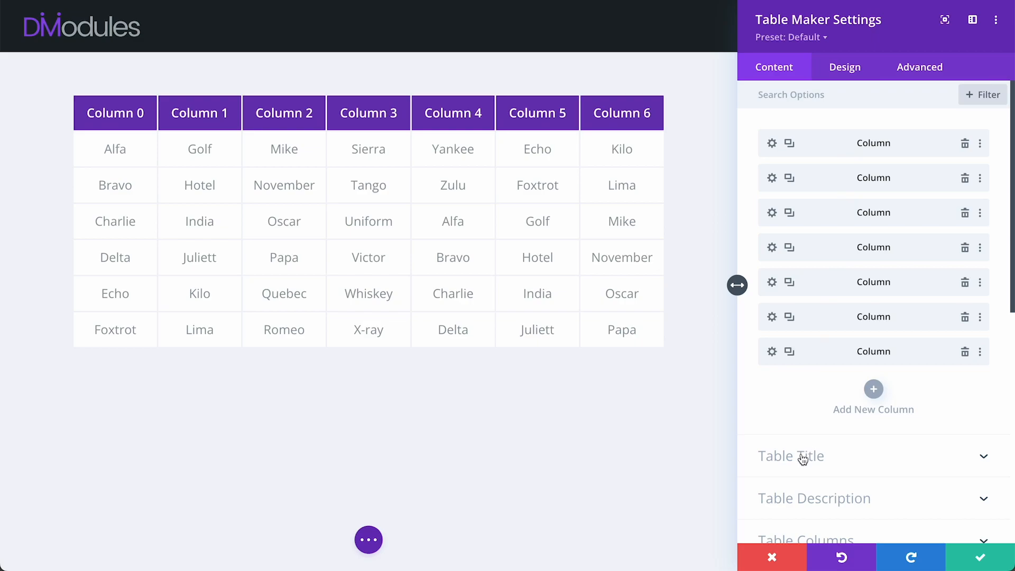
Turn on the 'Table Maker' title above the table and the feature description paragraph below it
click(791, 456)
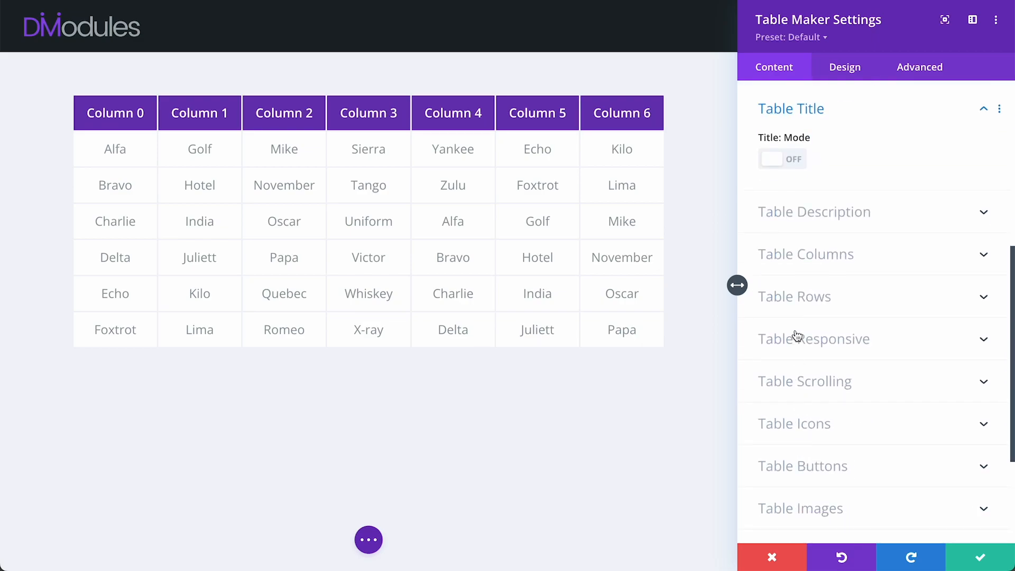
click(783, 159)
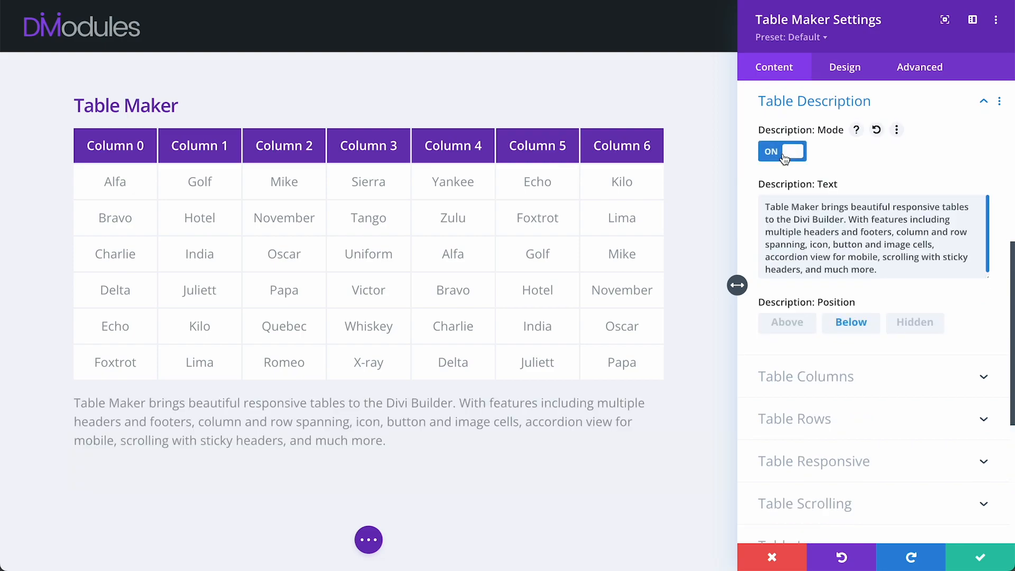
click(814, 100)
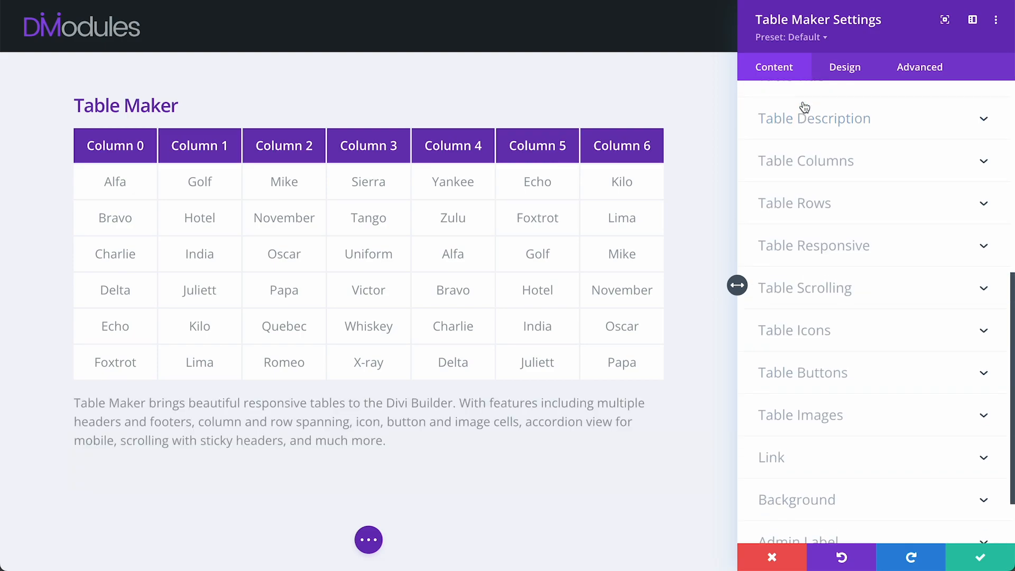
click(806, 160)
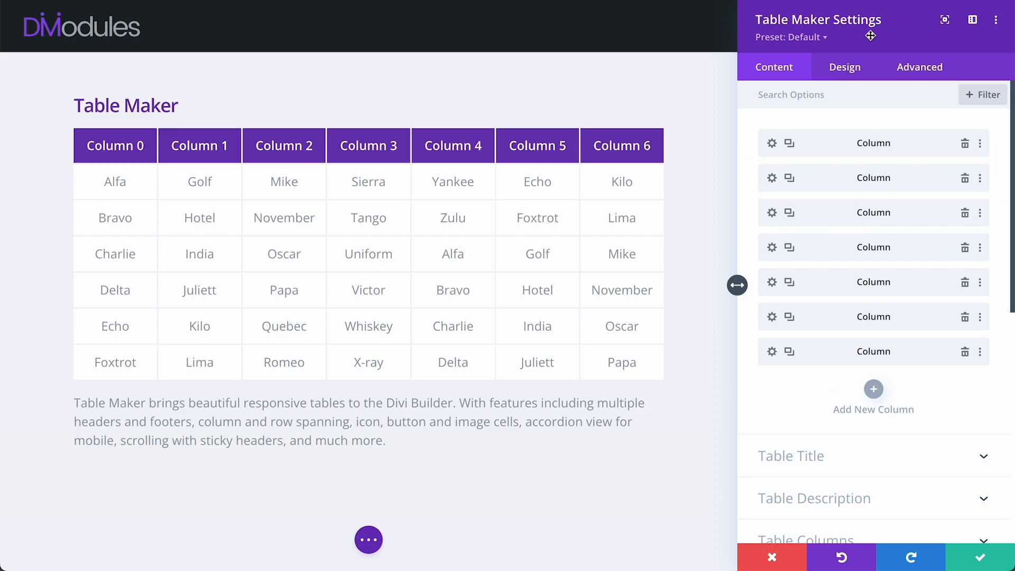
Style the title as a centred H1 heading with 30px spacing
click(844, 67)
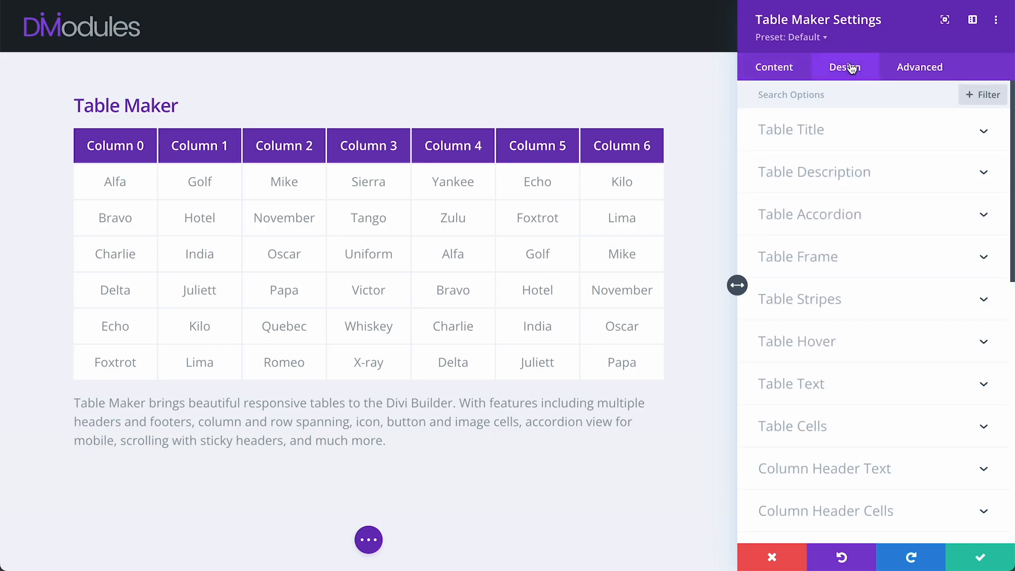
click(791, 129)
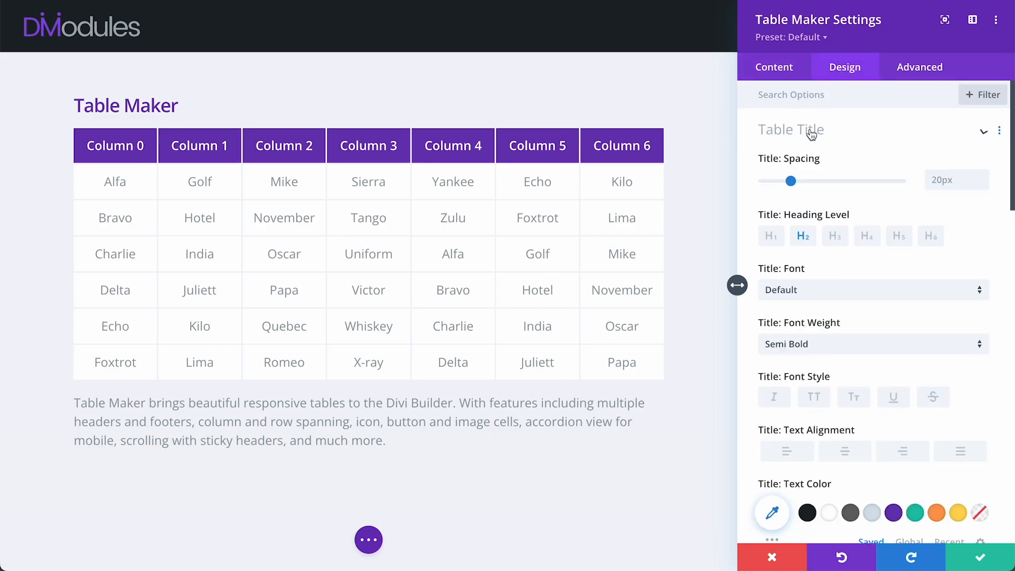
drag(792, 181, 850, 181)
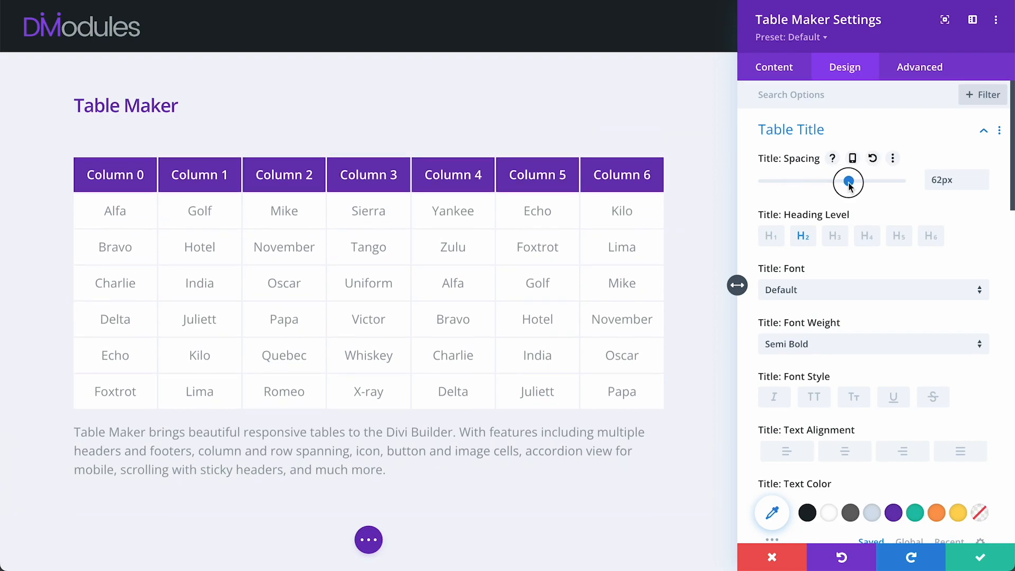
drag(849, 182, 805, 182)
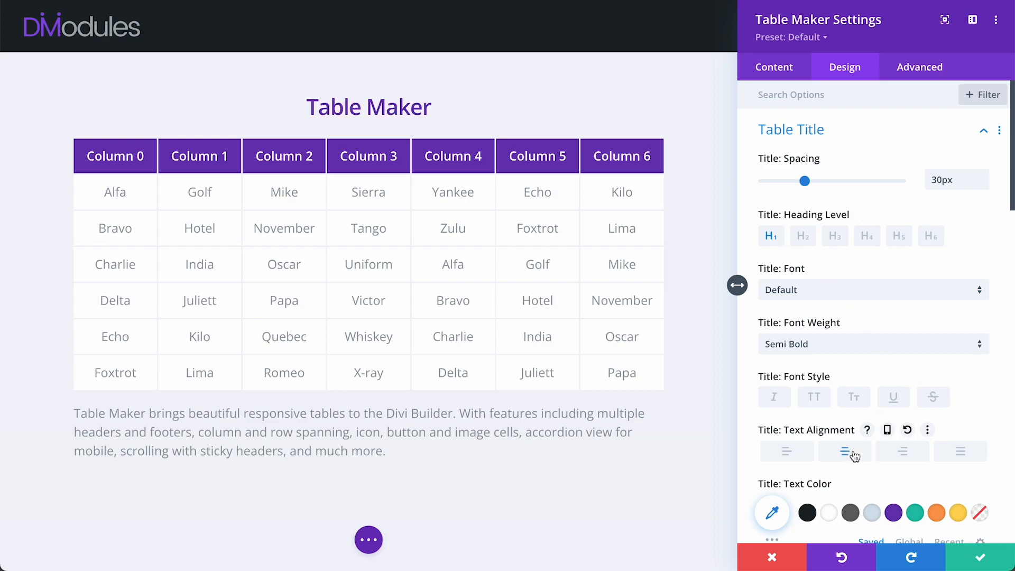
Style the description as centred orange text with 30px spacing
click(791, 129)
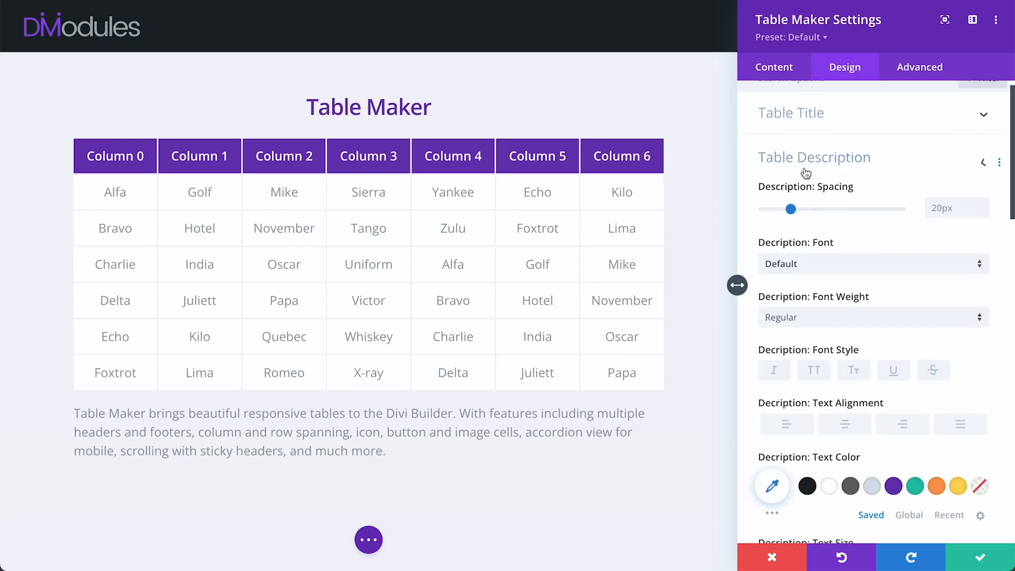
drag(792, 209, 823, 152)
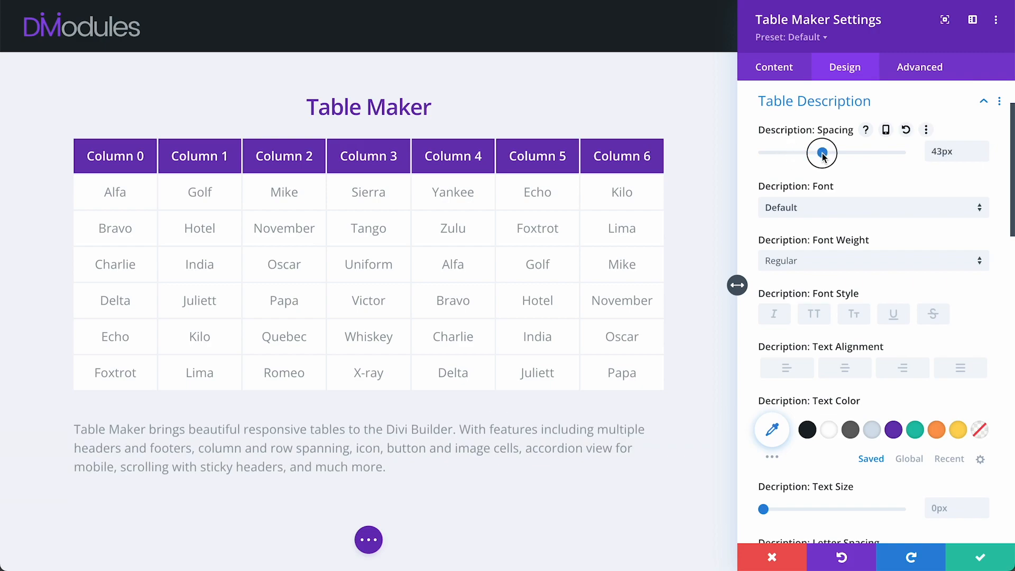
drag(823, 153, 805, 152)
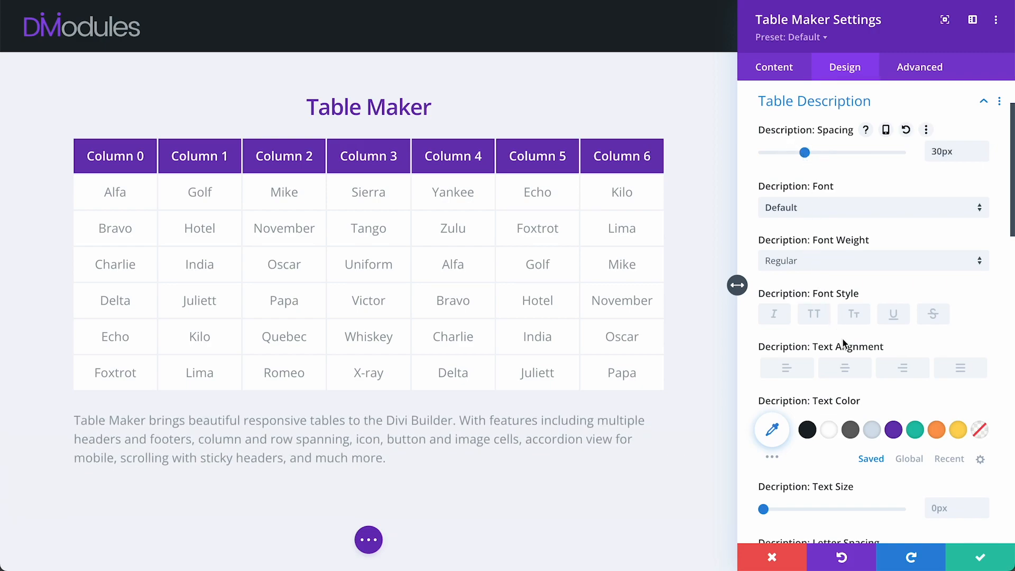
click(937, 430)
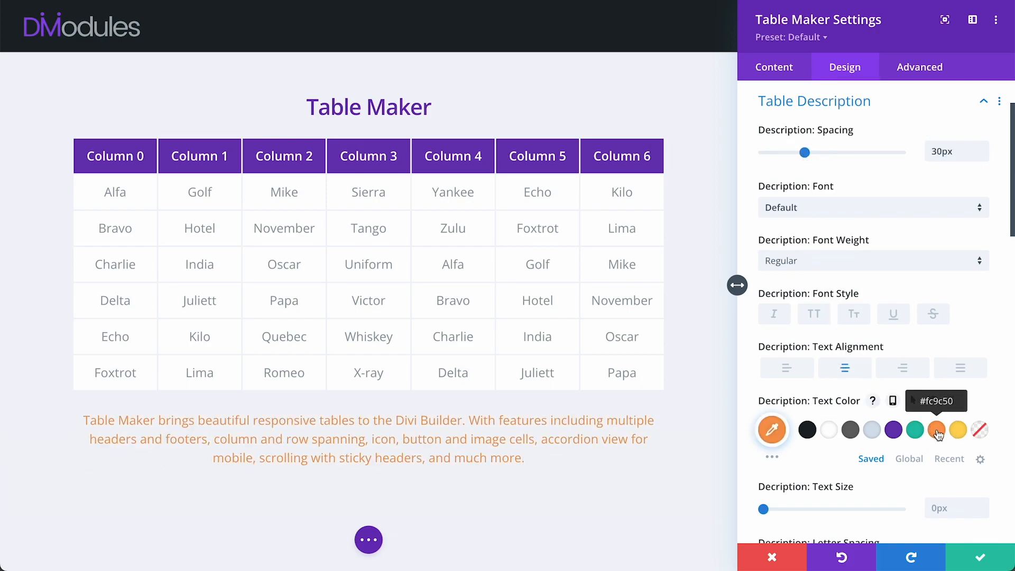
click(984, 102)
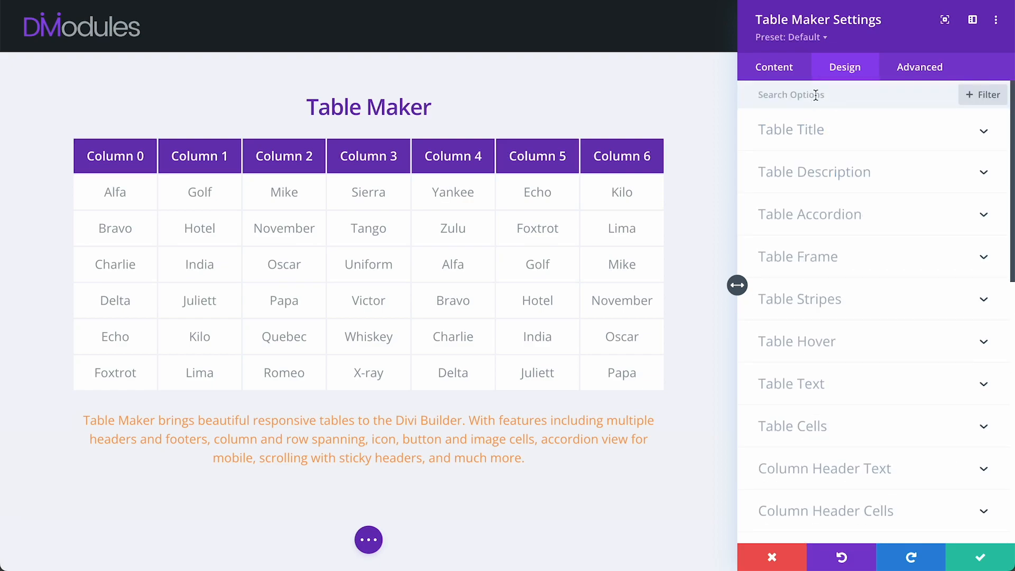
click(774, 67)
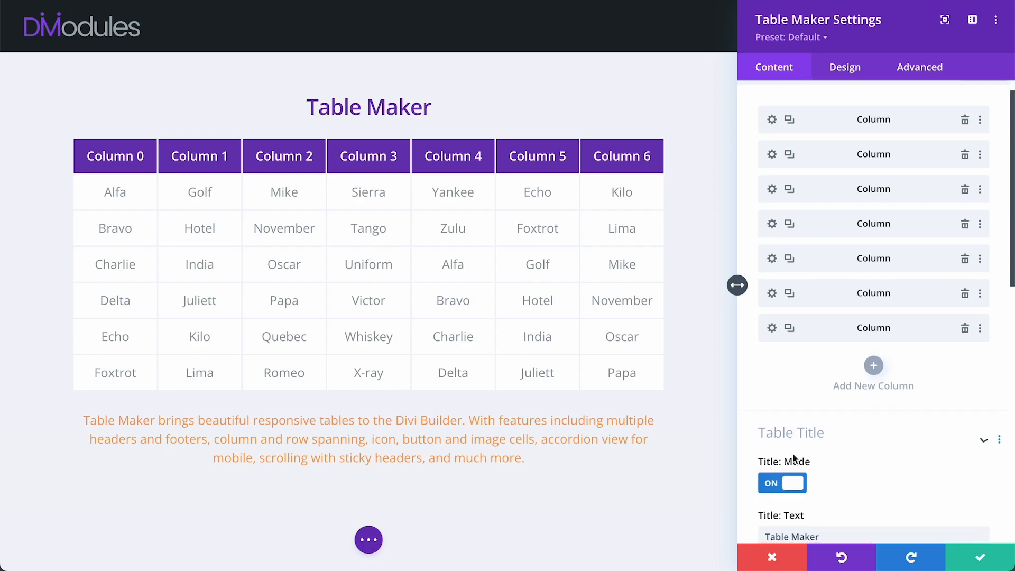
click(791, 433)
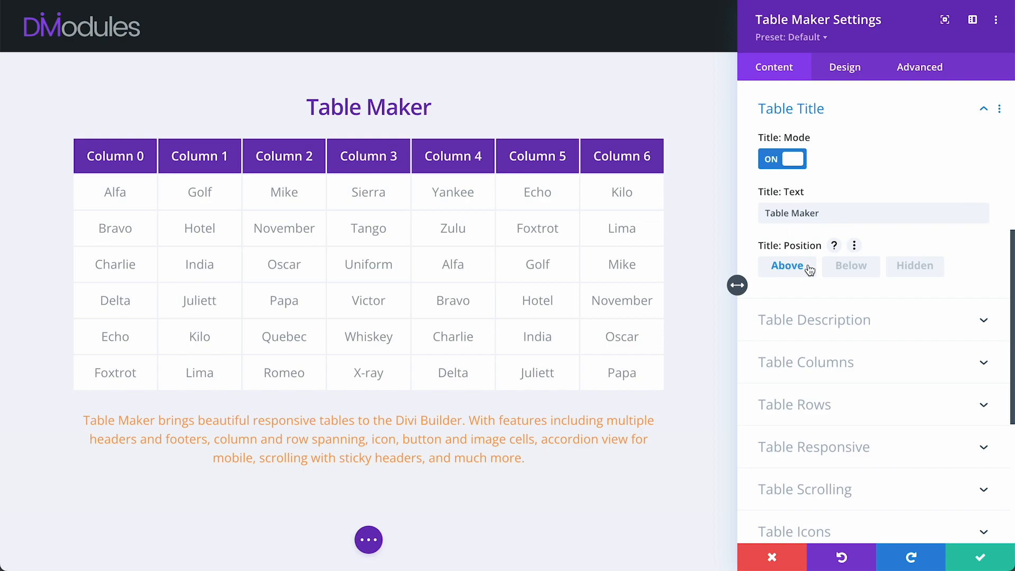
click(851, 266)
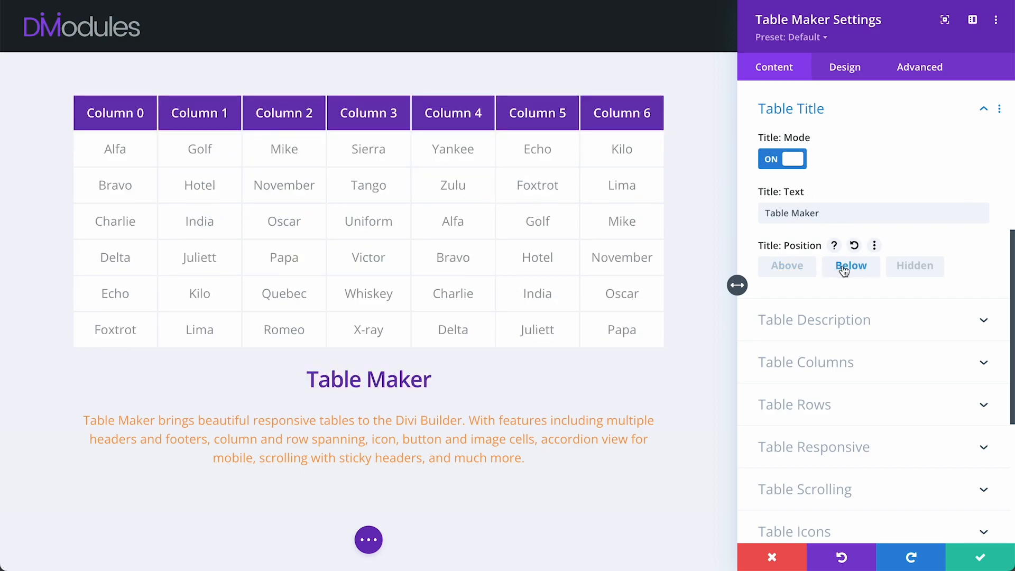
click(914, 267)
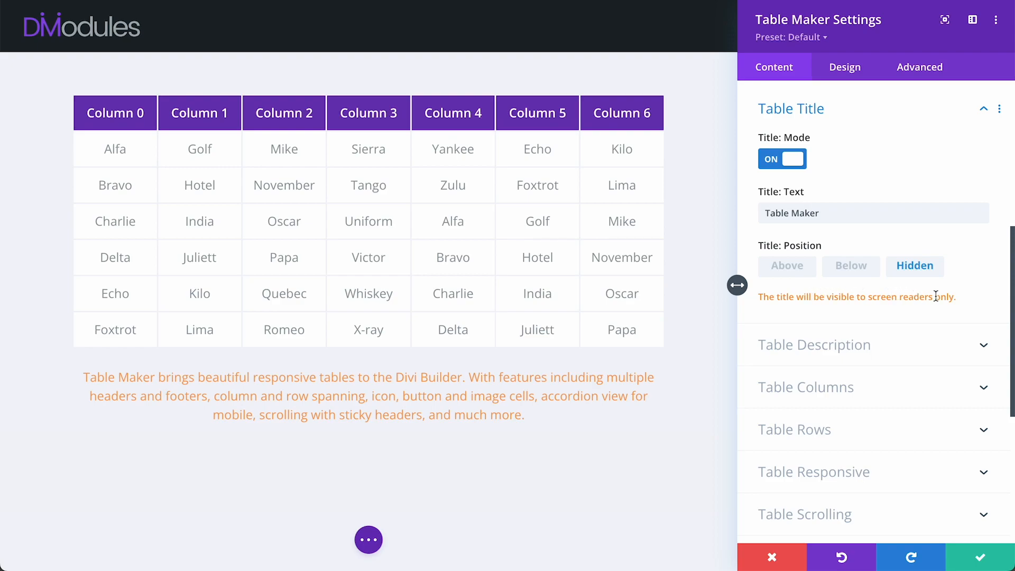
click(787, 267)
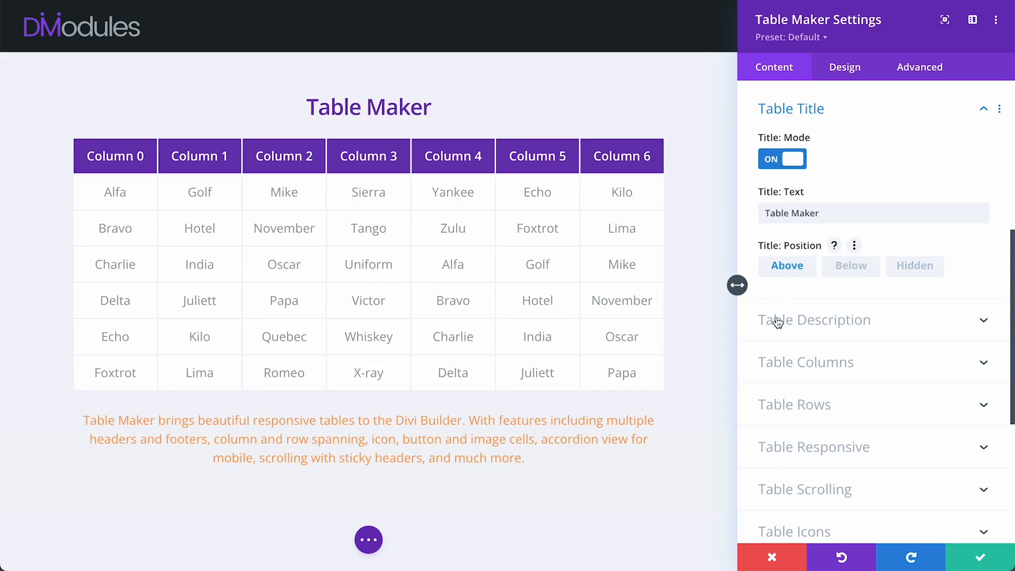
click(814, 320)
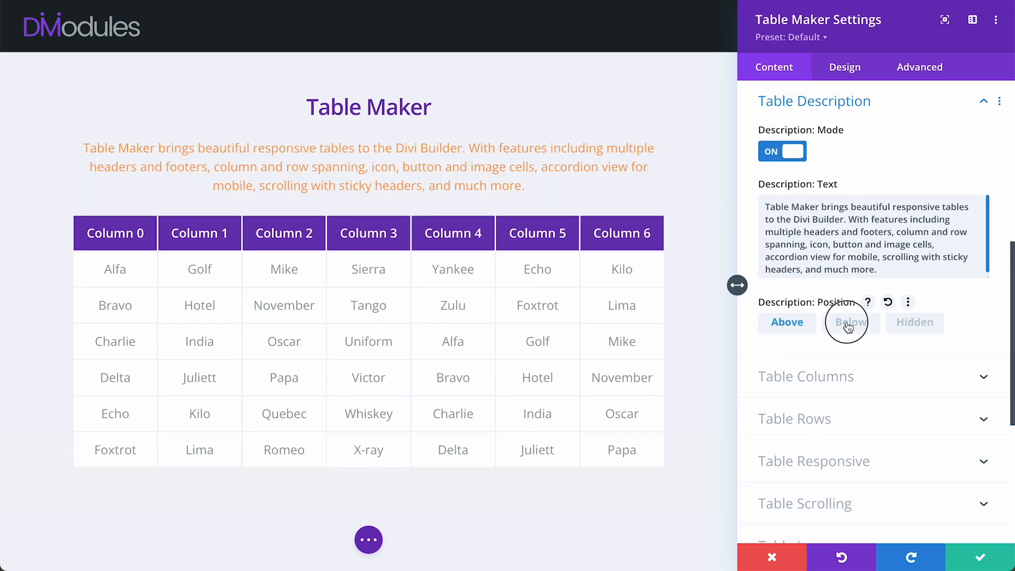
click(850, 323)
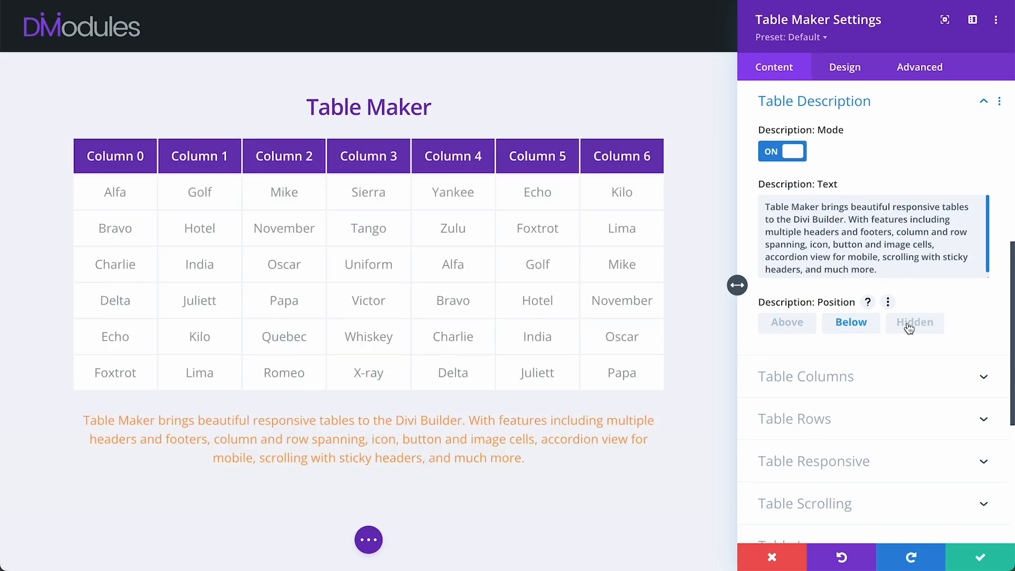
click(915, 323)
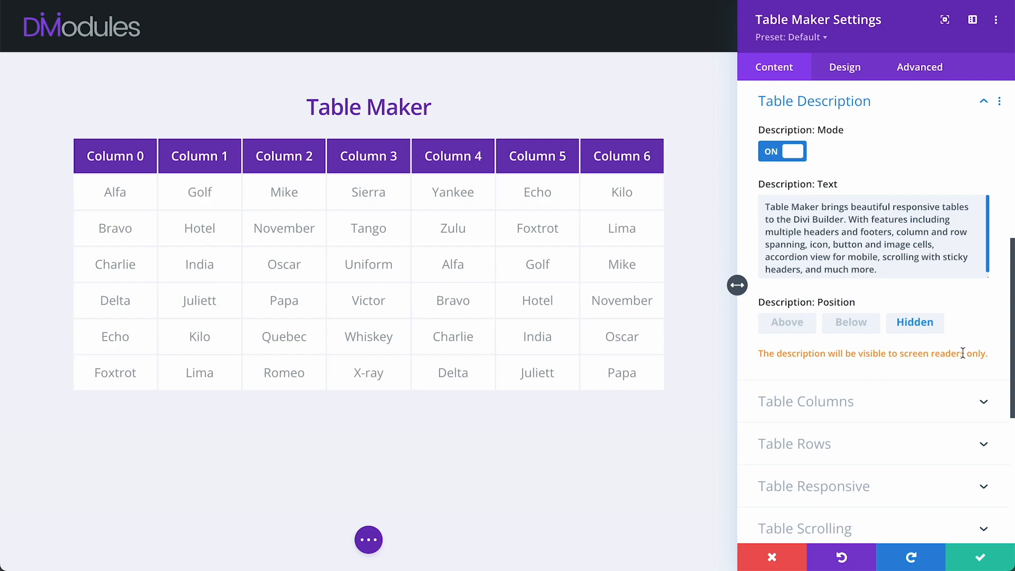
click(850, 322)
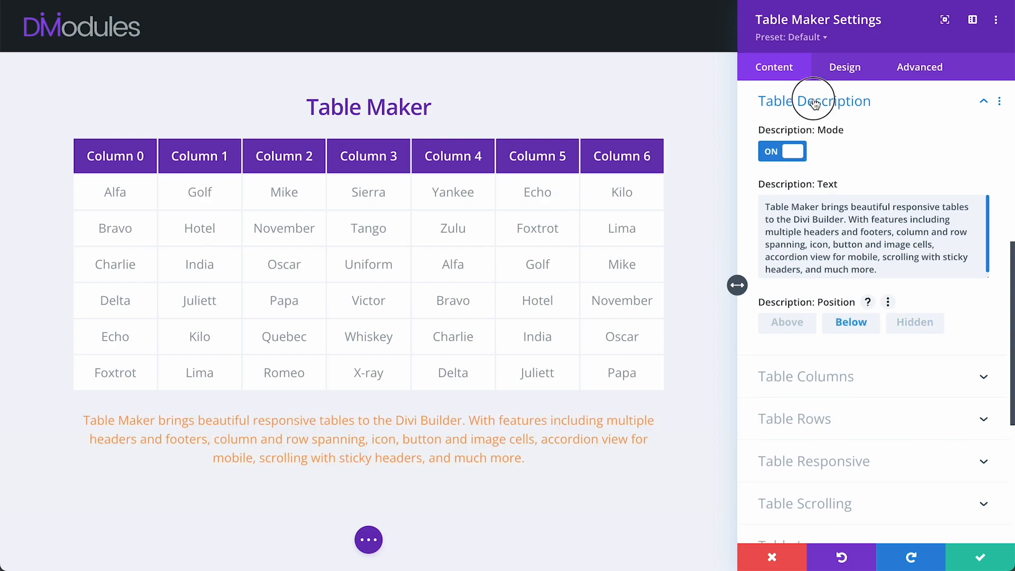
click(815, 101)
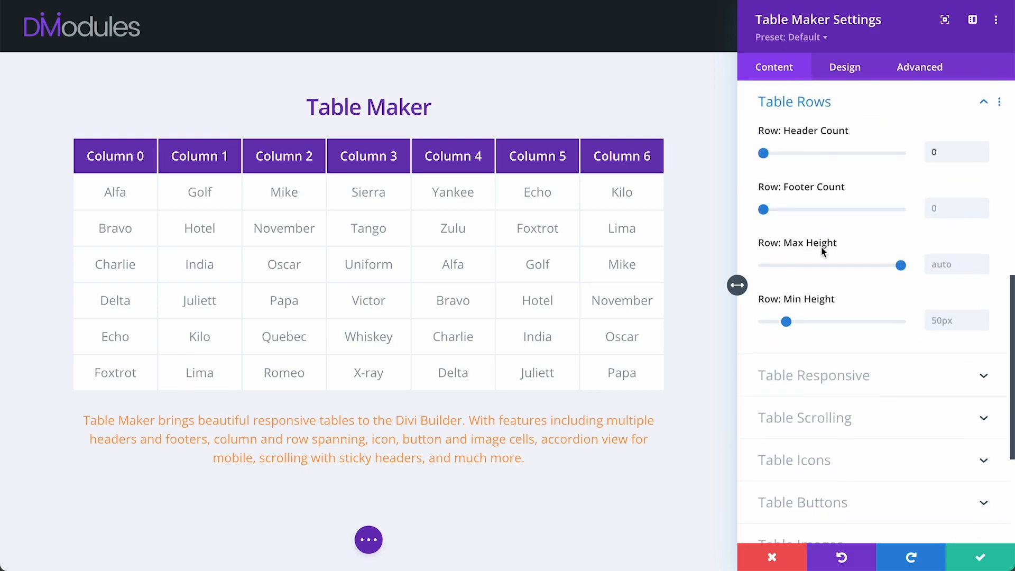
Set Row Header Count to 1 (teal Alfa–Foxtrot column), after briefly trying 2
click(986, 148)
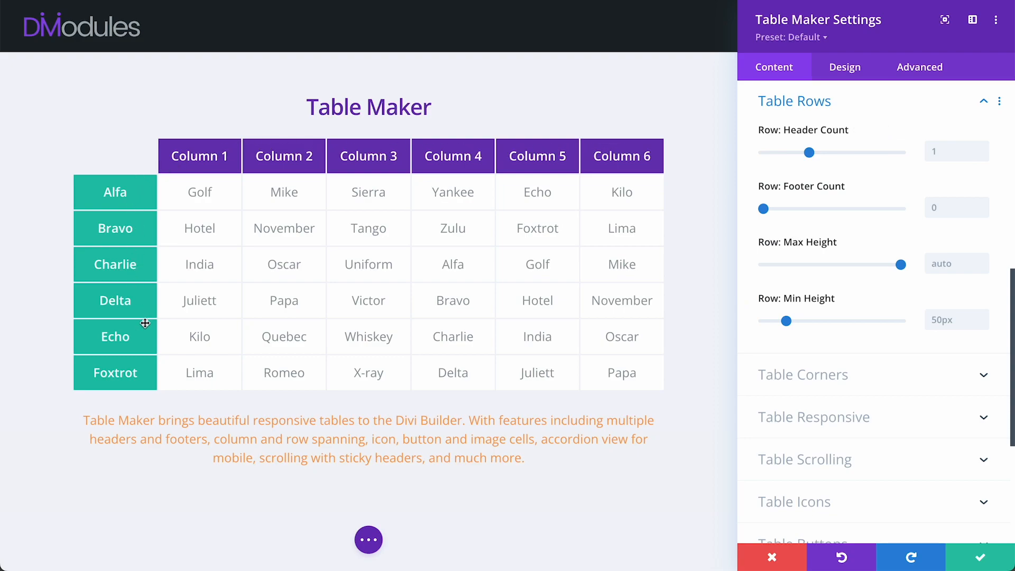
mouse_move(124, 165)
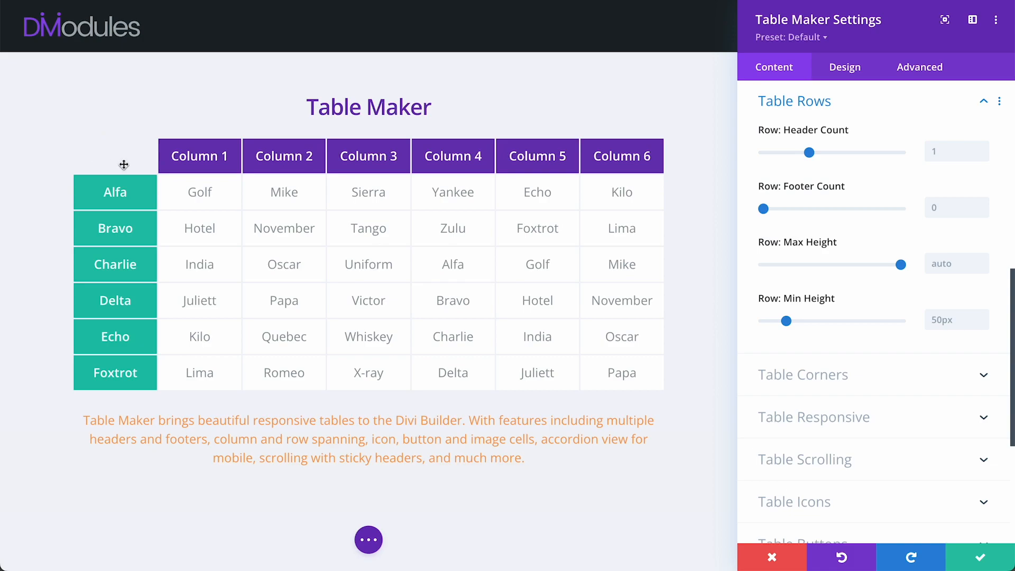
mouse_move(564, 157)
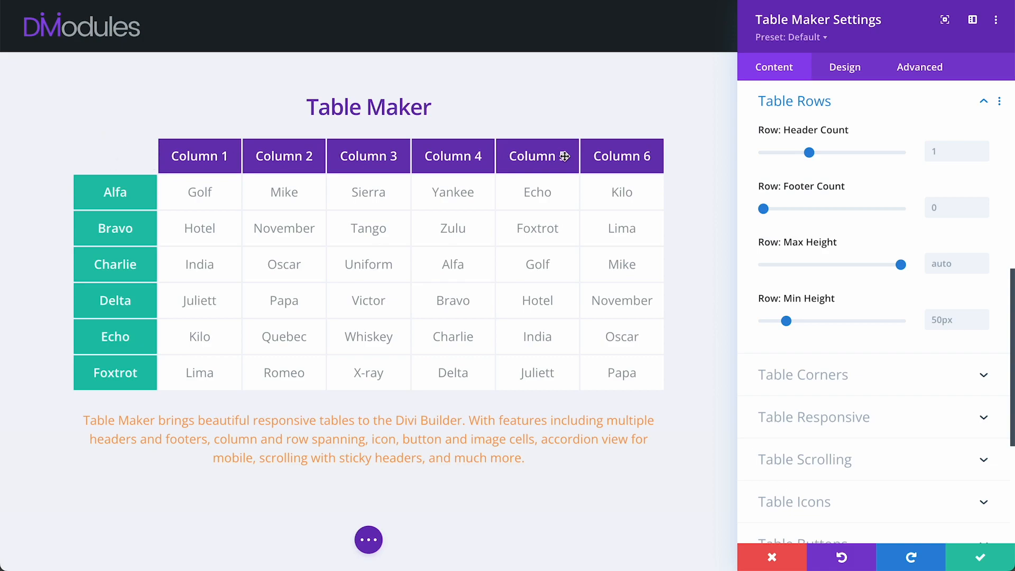
drag(809, 152, 854, 152)
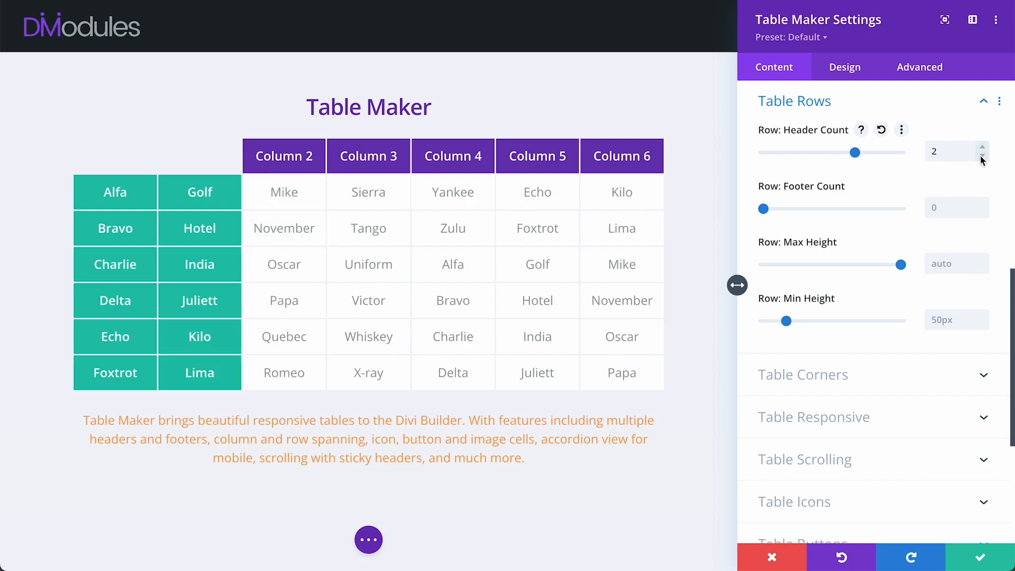
click(984, 157)
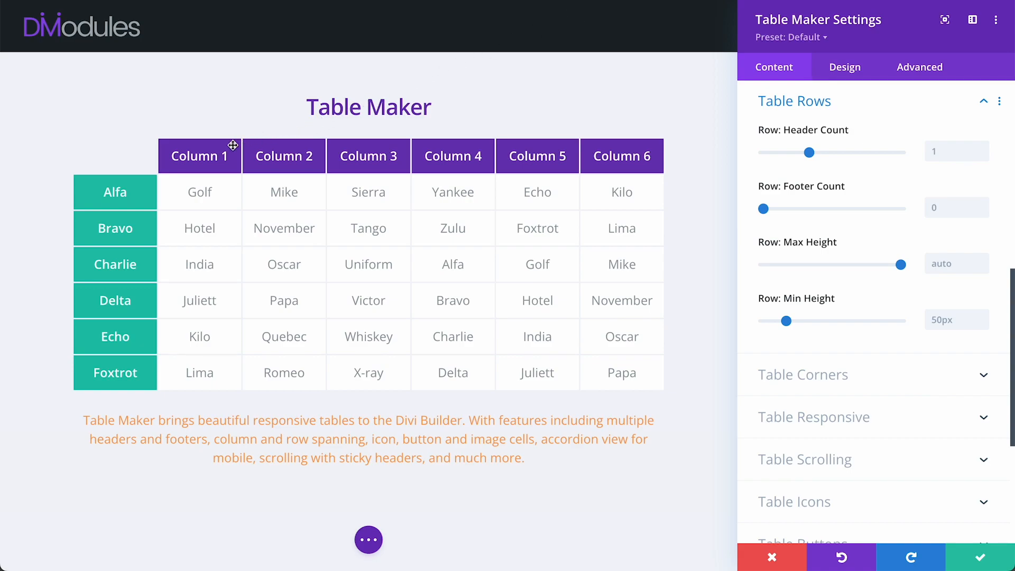
mouse_move(54, 137)
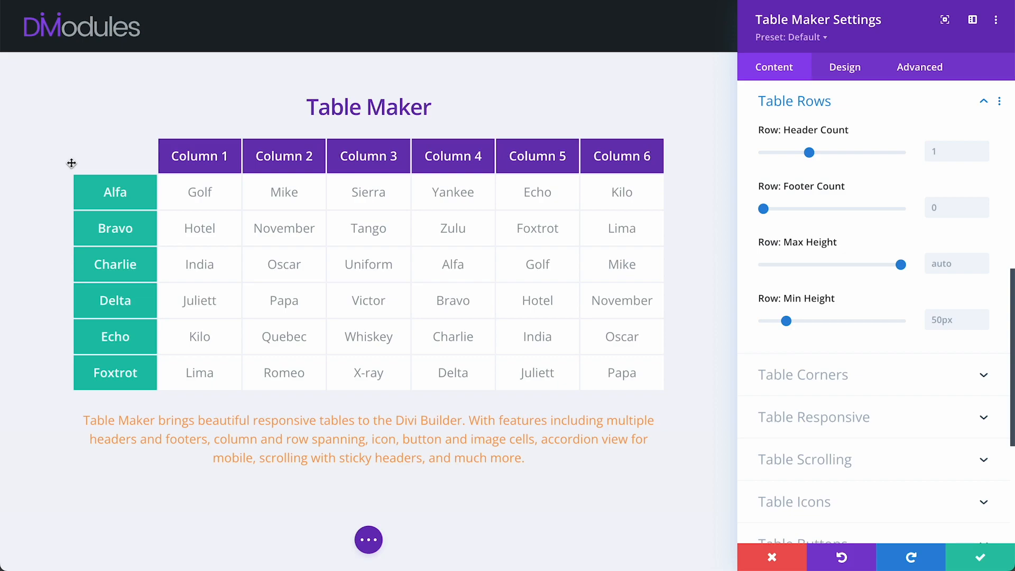
mouse_move(482, 268)
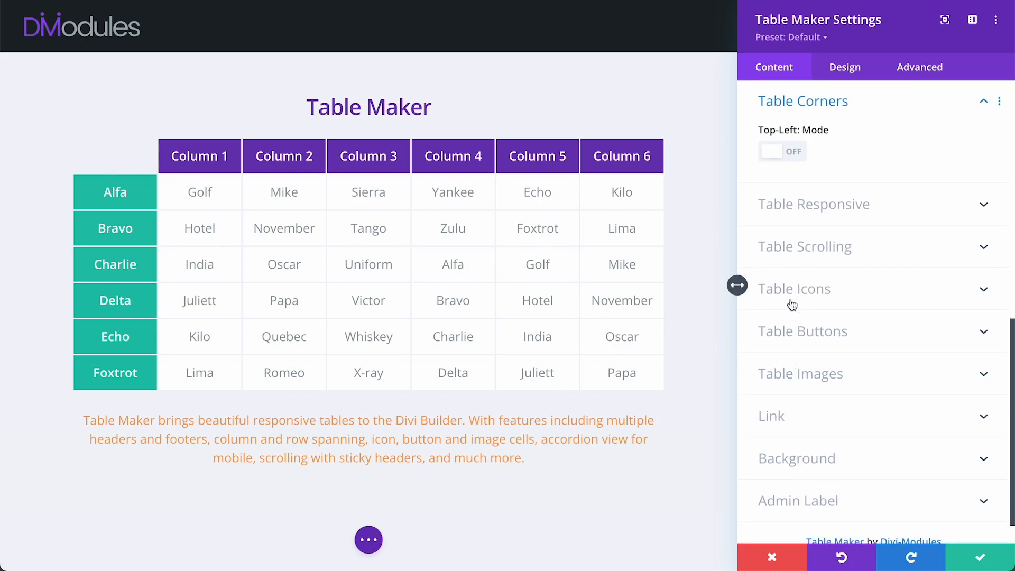
Add a top-left 'Column 0' corner cell in Col Header style and set Row Footer Count to 1
click(782, 151)
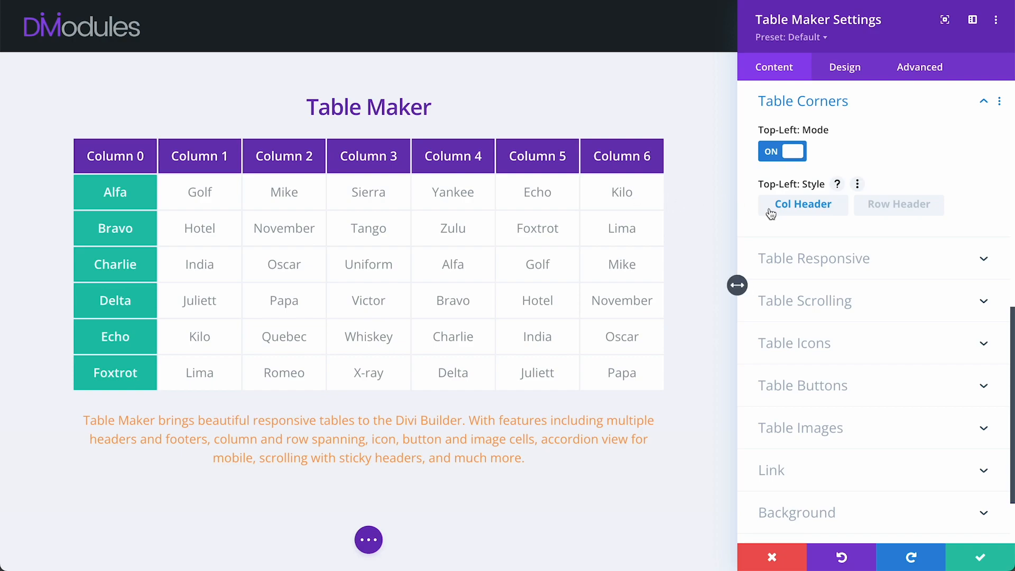
mouse_move(827, 212)
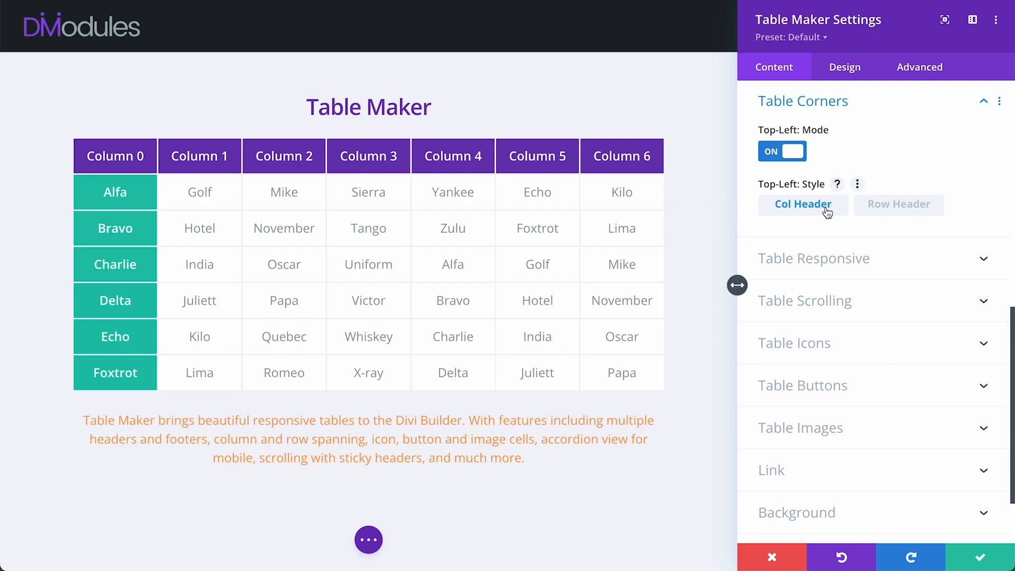
click(899, 204)
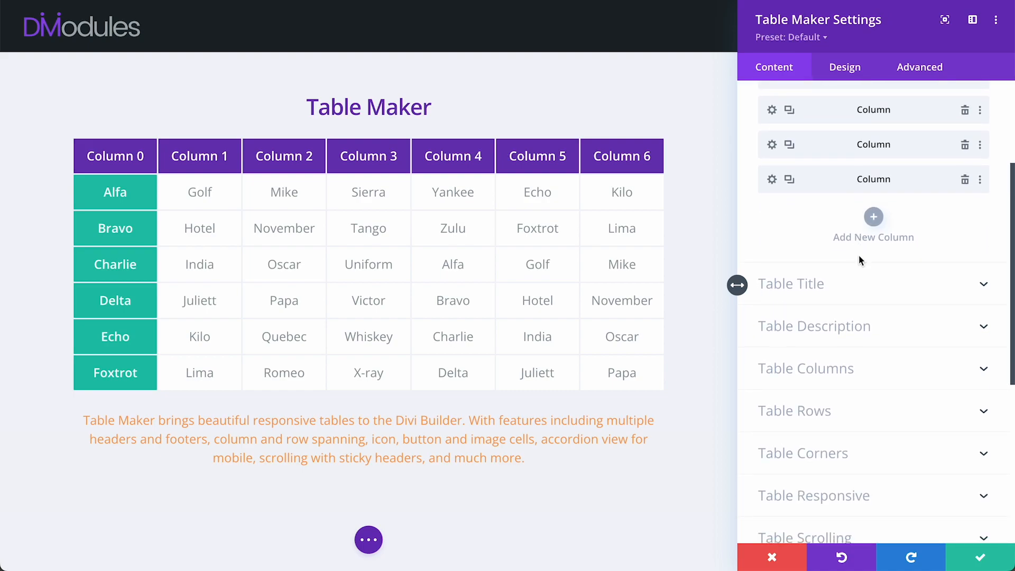
click(806, 368)
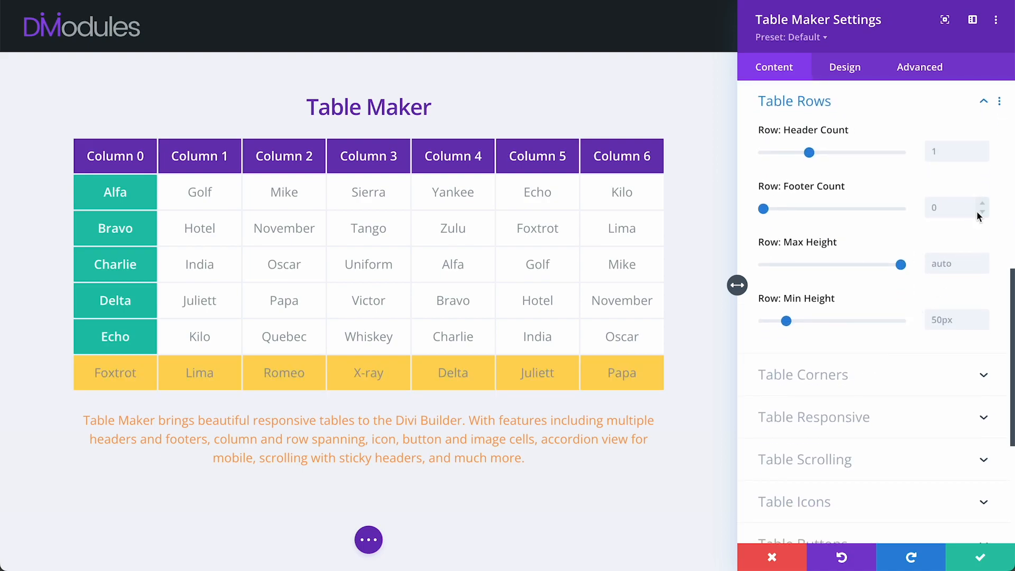
click(988, 203)
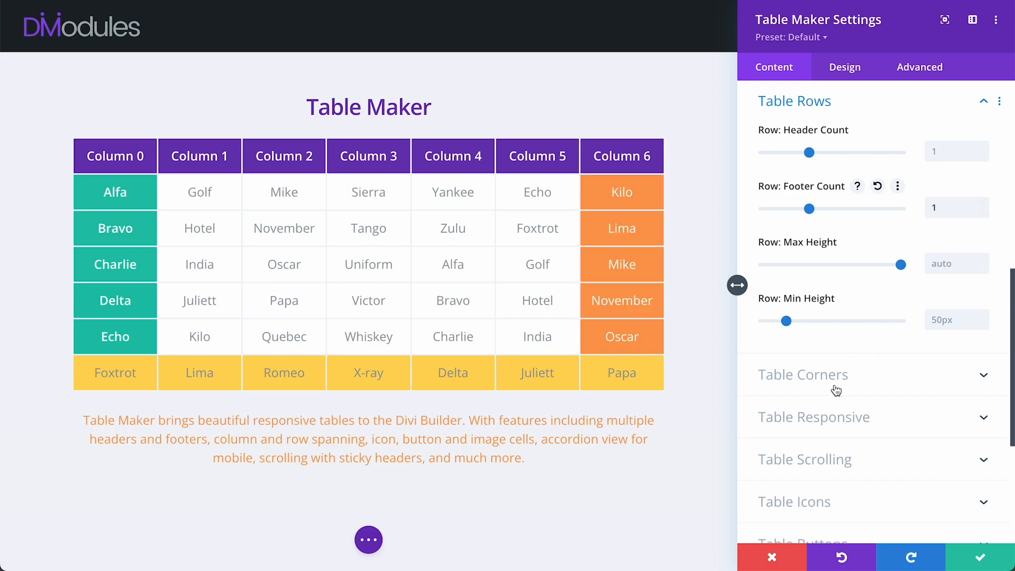
Try Row Header/Footer corner styles, revert to Col styles, and remove the top-left corner cell
click(803, 375)
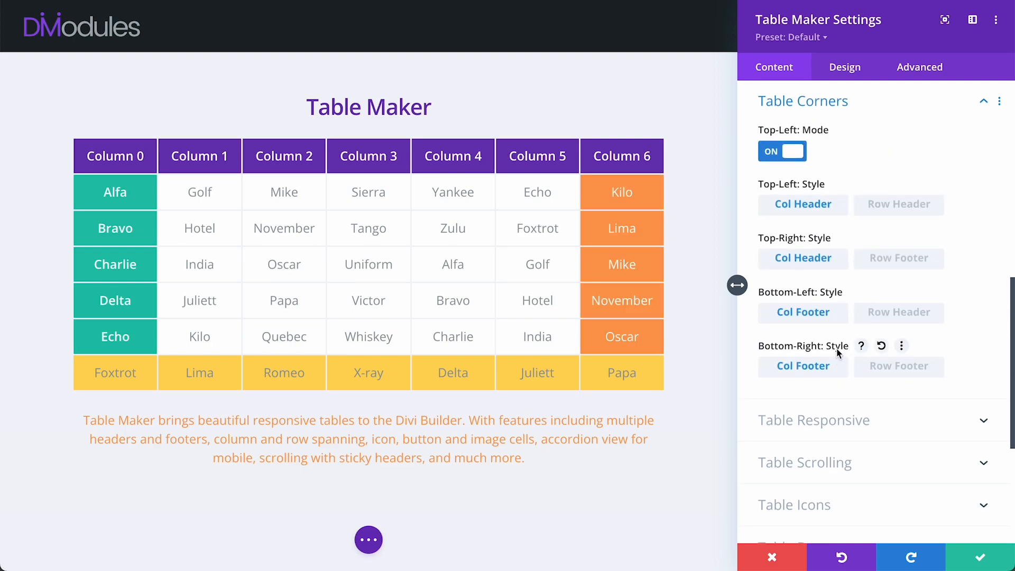
click(899, 204)
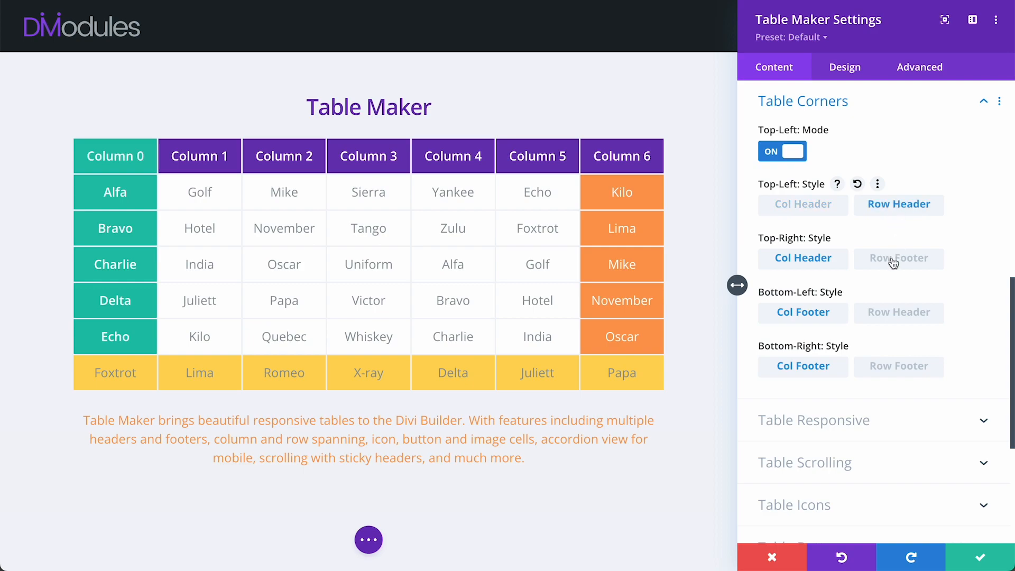
click(899, 258)
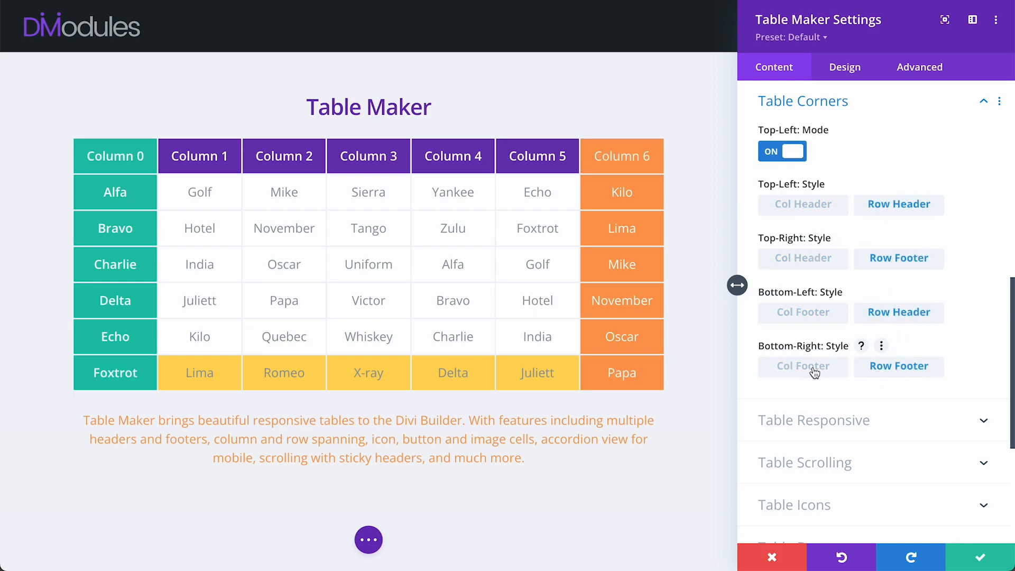
click(803, 366)
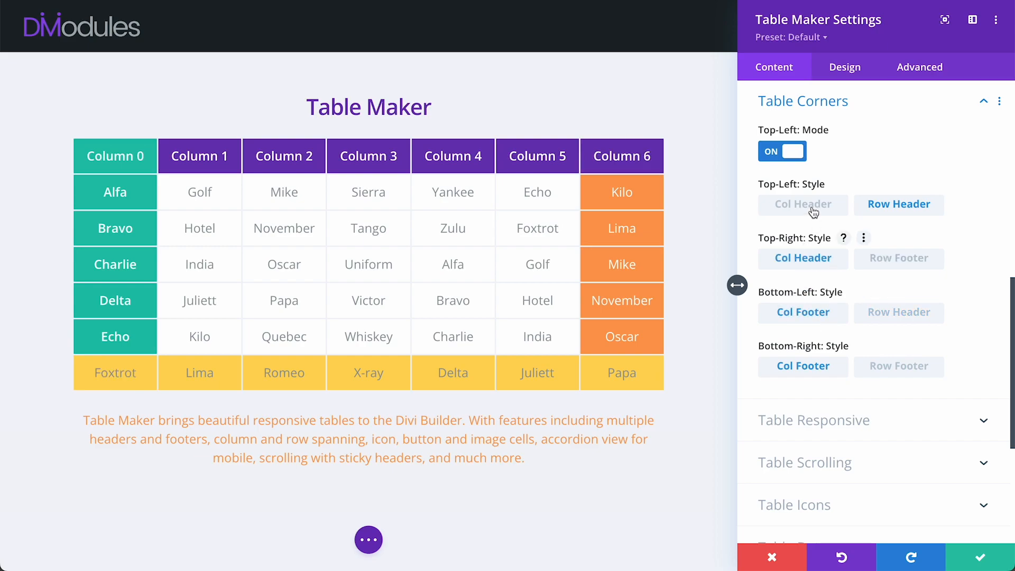
click(782, 151)
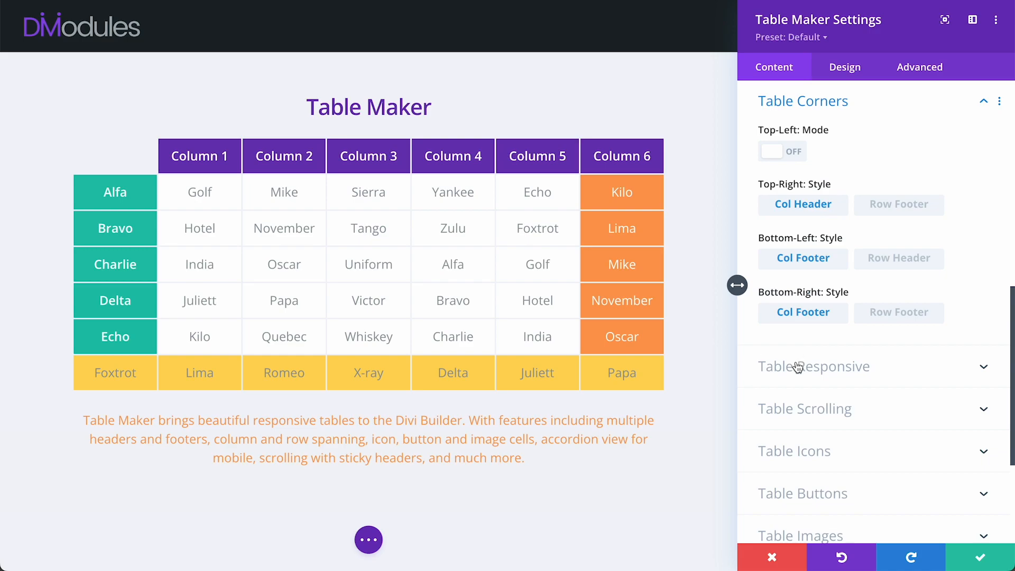
click(814, 367)
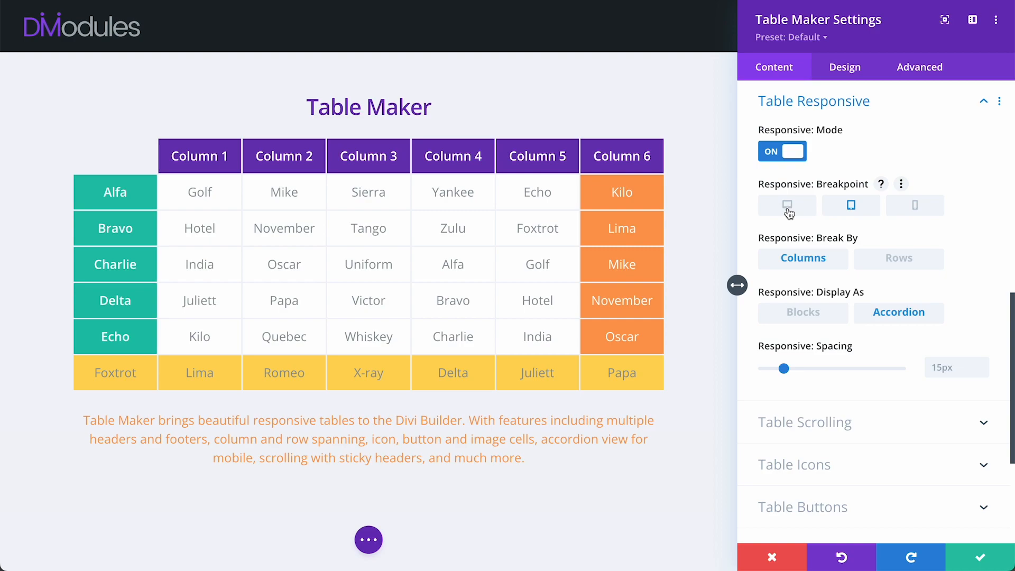
Make the responsive accordion layout apply at desktop width, breaking by columns
click(787, 205)
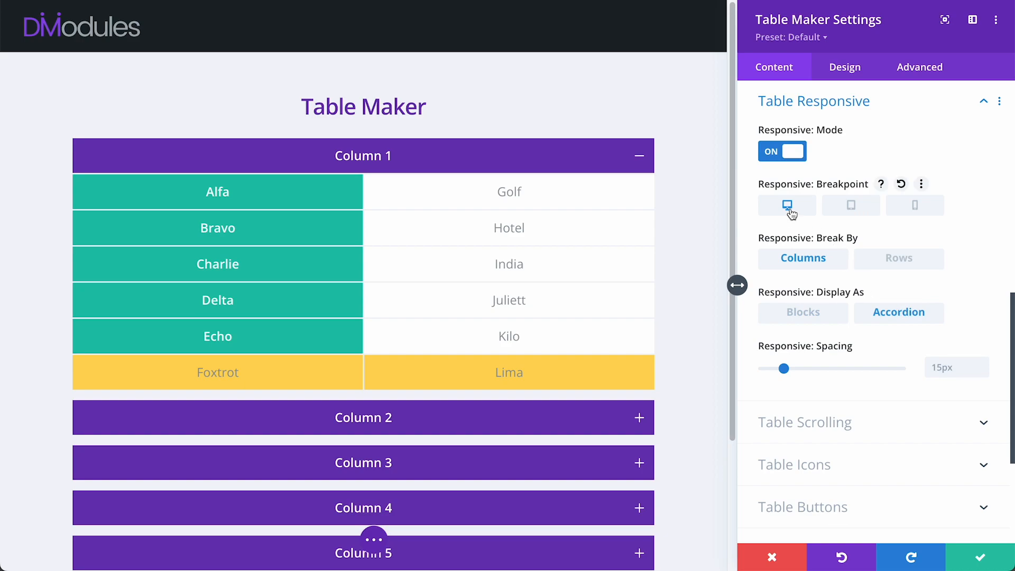
click(851, 205)
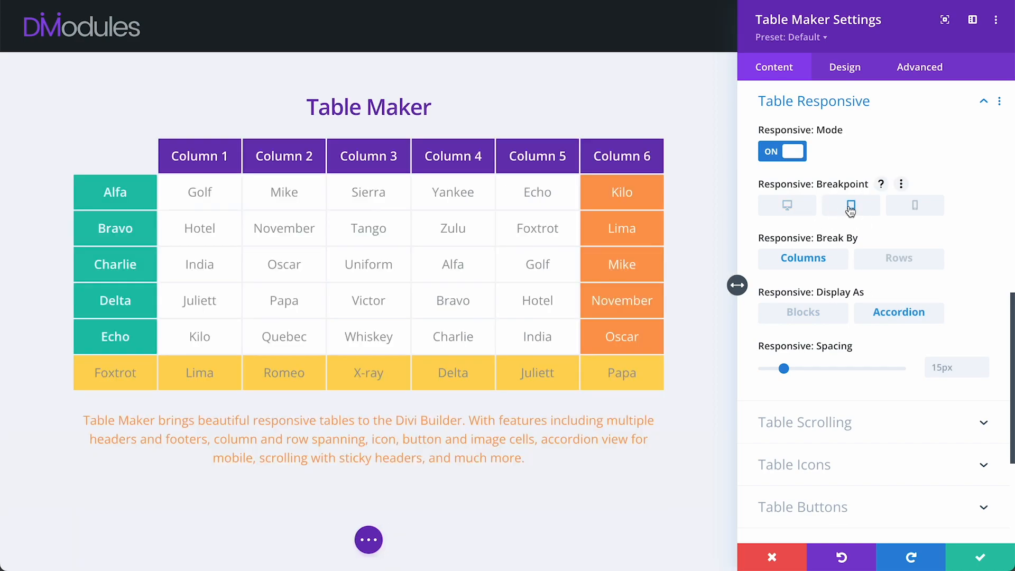
click(851, 205)
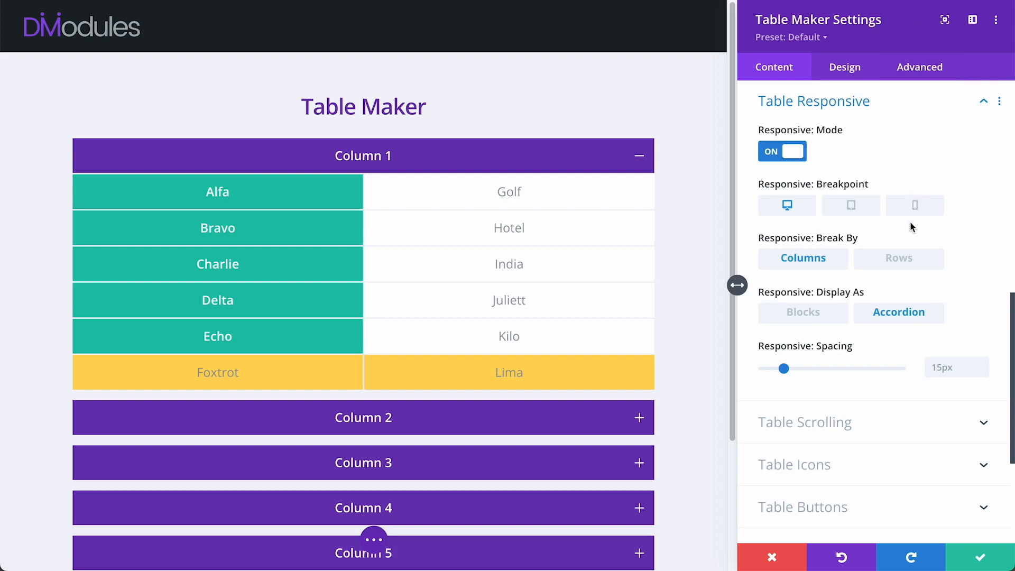
mouse_move(923, 309)
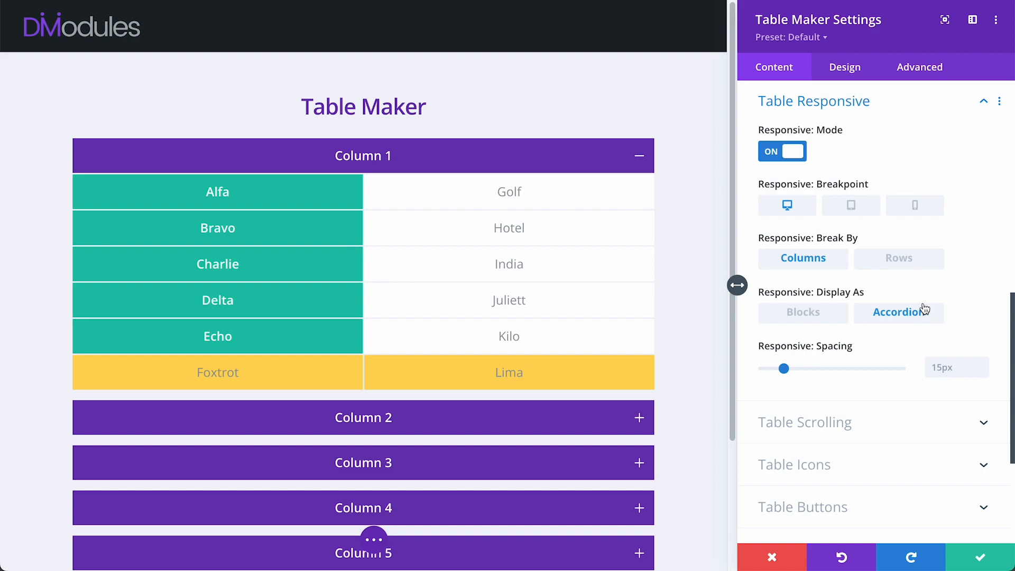
mouse_move(791, 304)
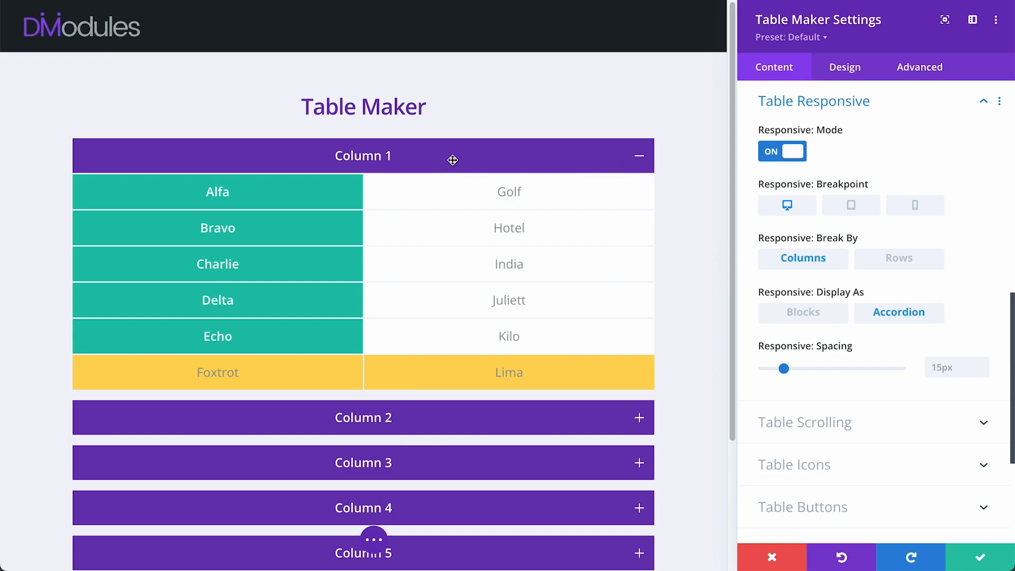
mouse_move(389, 155)
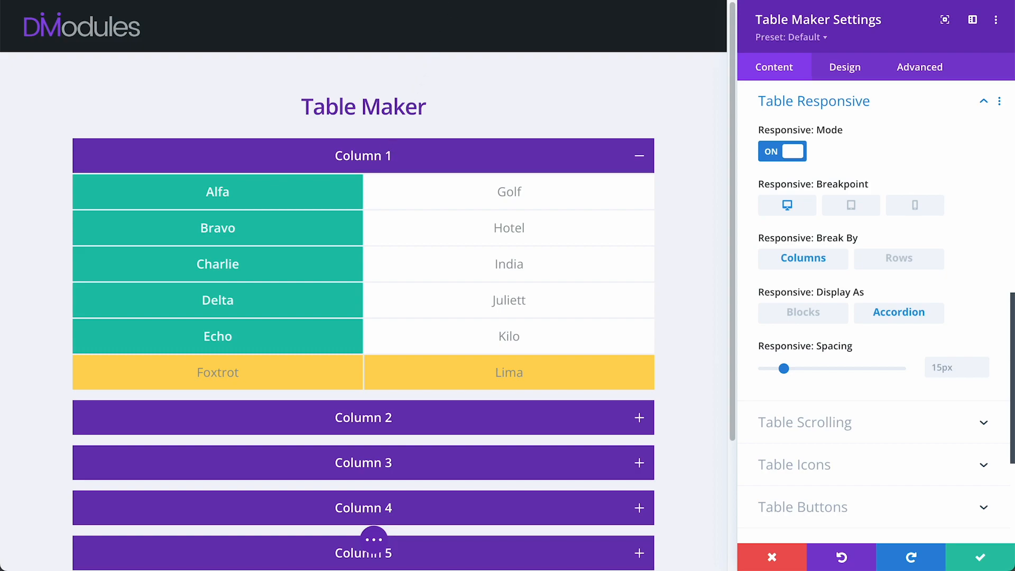
click(844, 67)
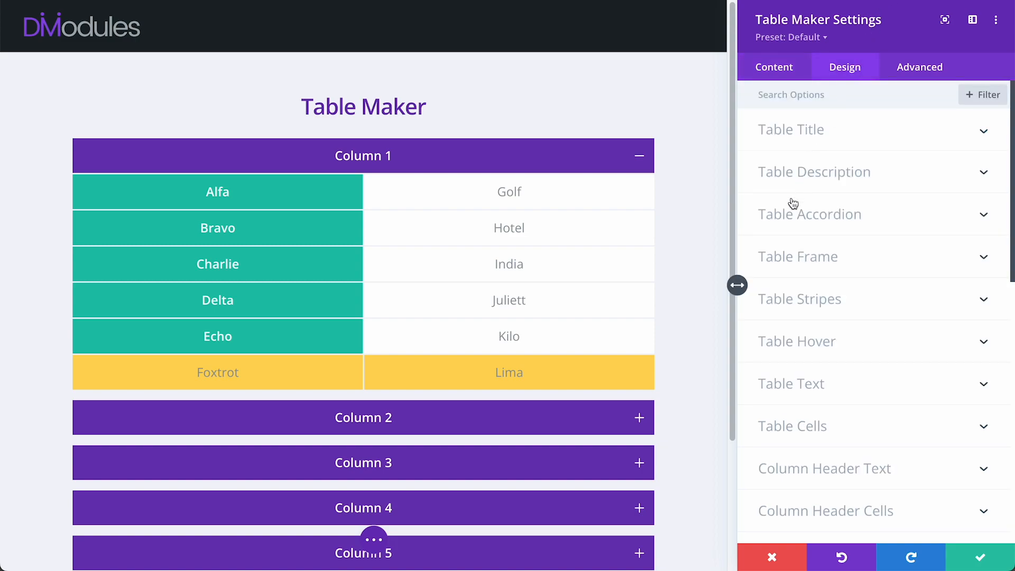
Try accordion Toggle State Opened on Column 3, set it to Closed, then turn responsive mode off
click(809, 215)
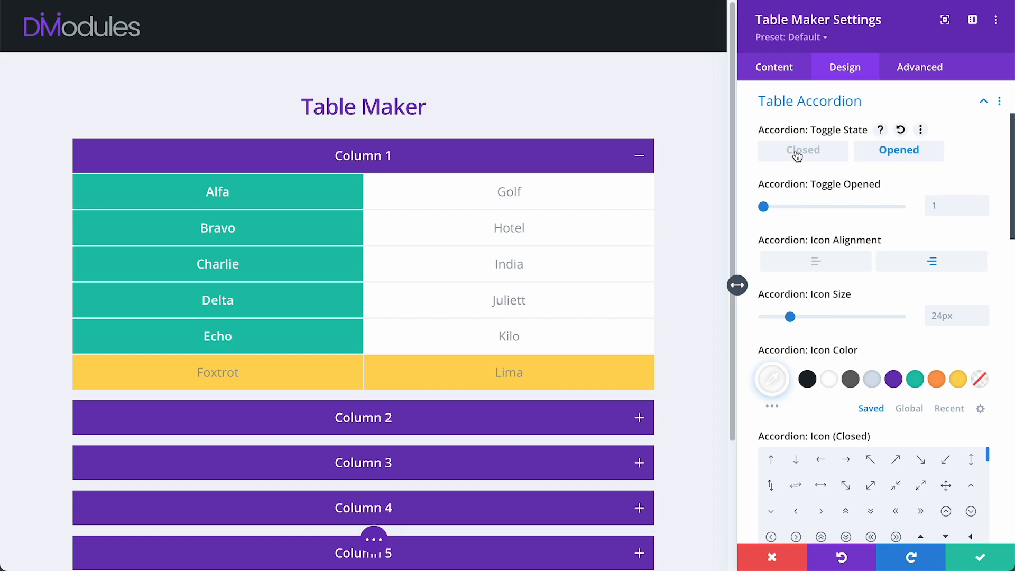
click(803, 149)
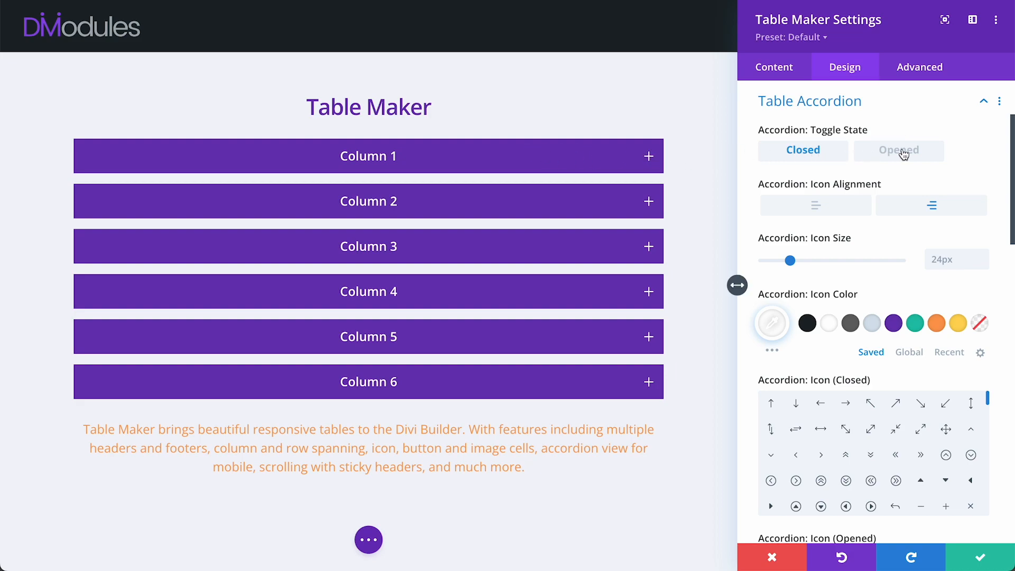
click(899, 150)
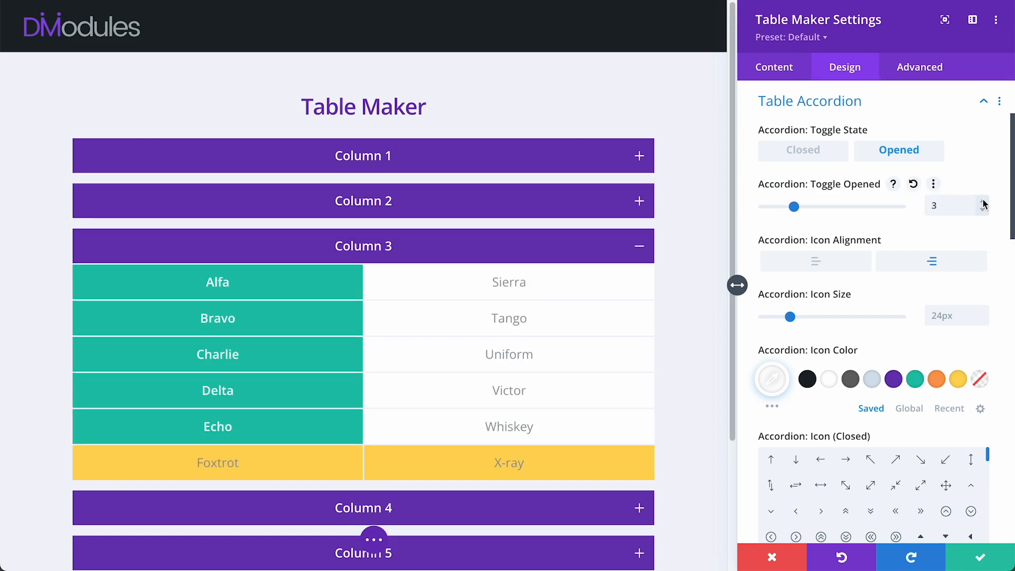
click(803, 150)
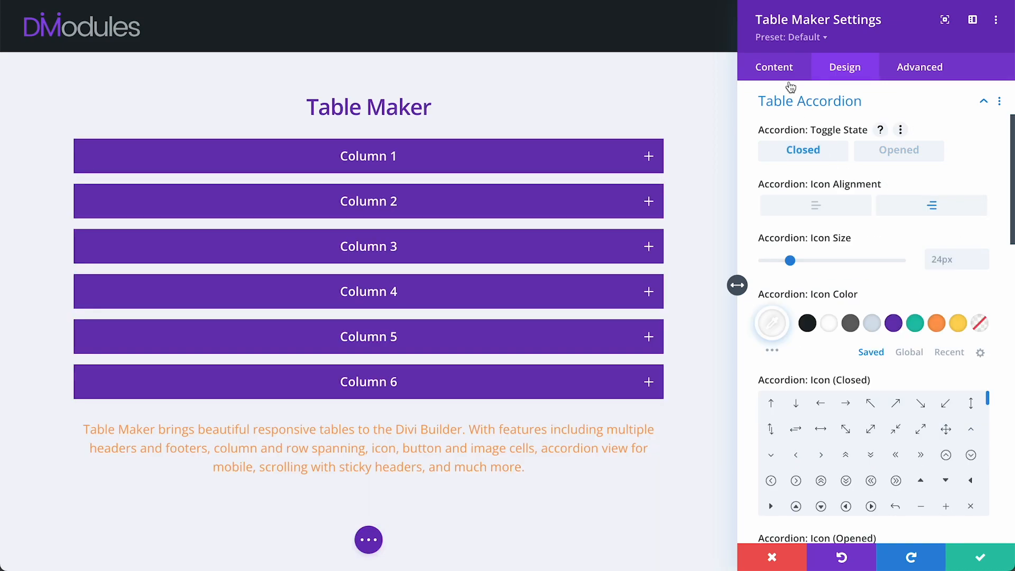
click(775, 66)
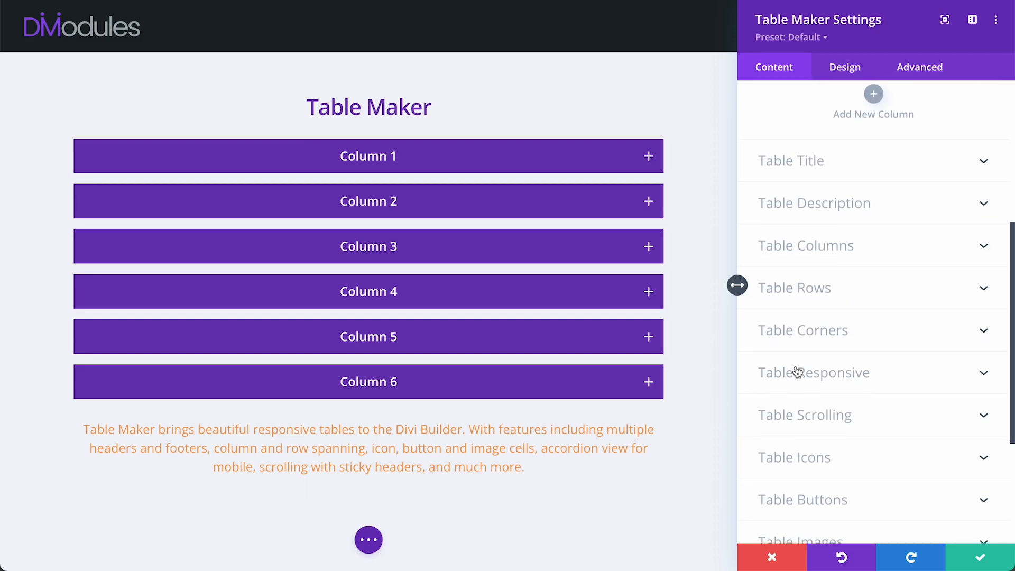
click(815, 372)
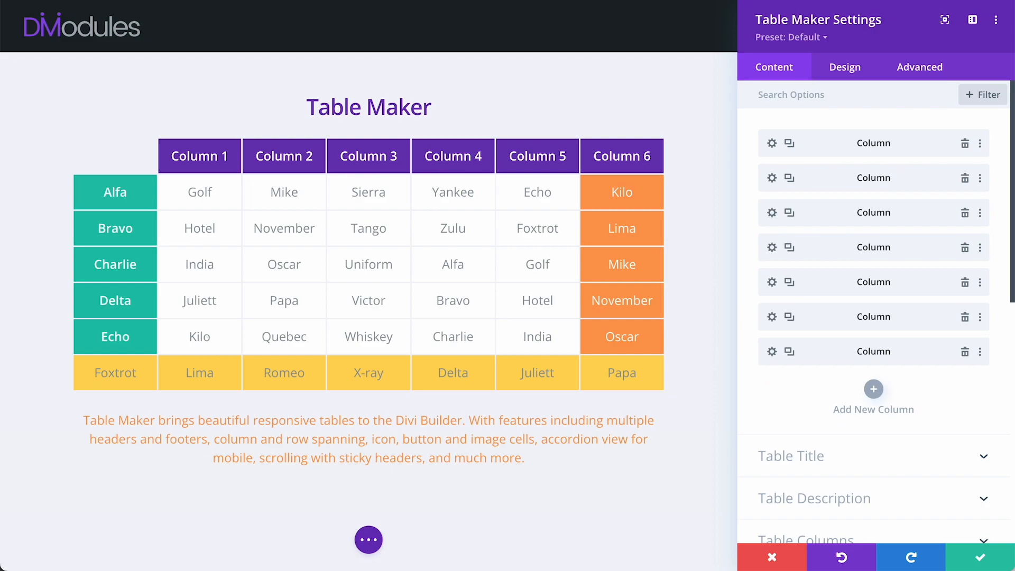
Add horizontal table stripes and experiment with tint, solid colour effect and a lavender colour
click(844, 67)
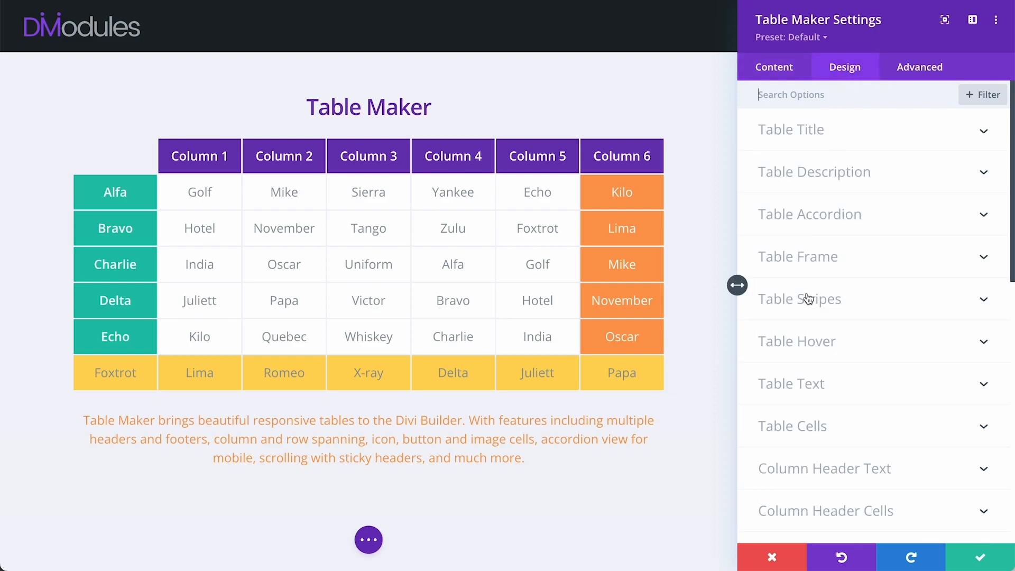
click(800, 298)
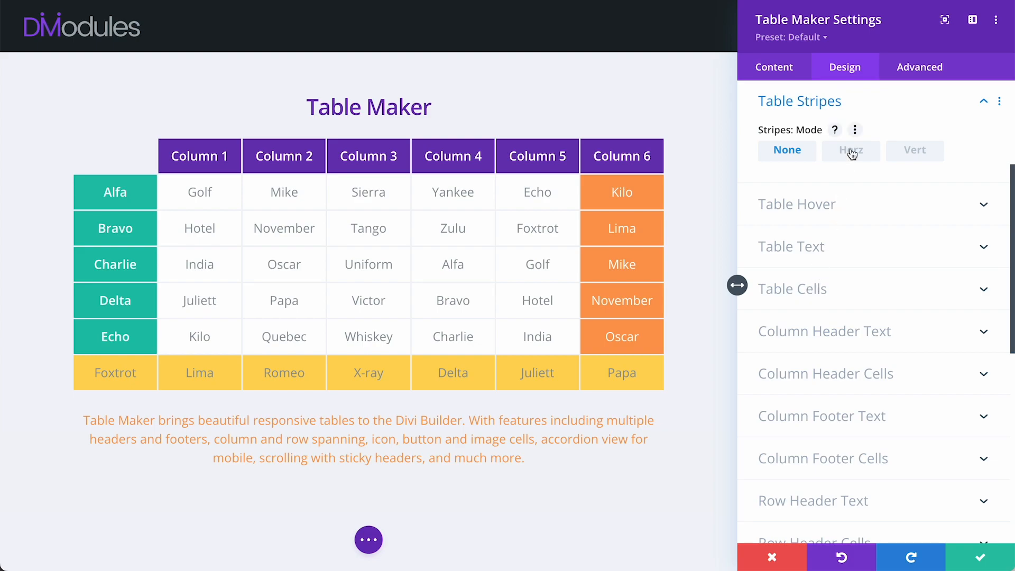
click(850, 151)
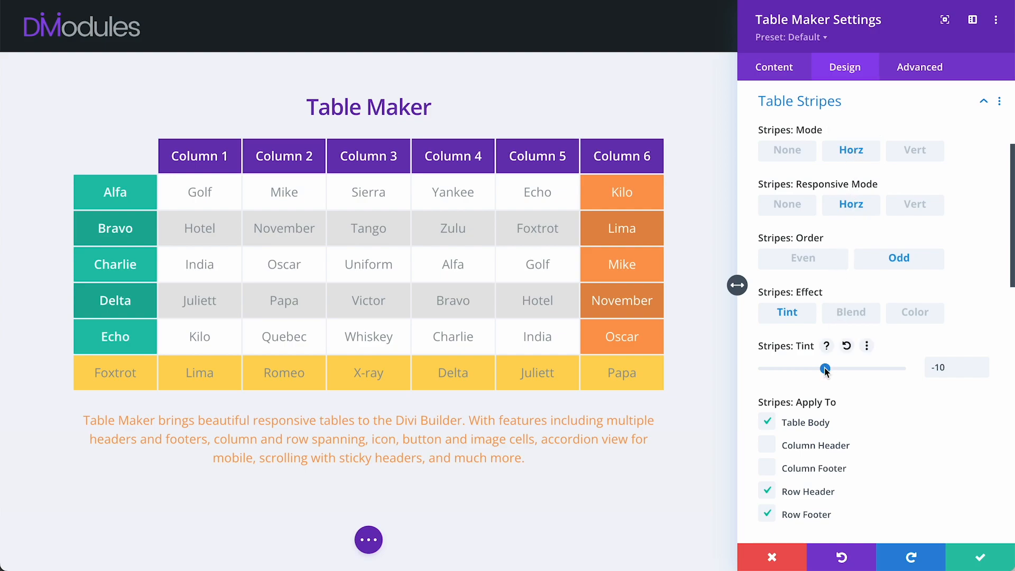
drag(826, 368, 847, 368)
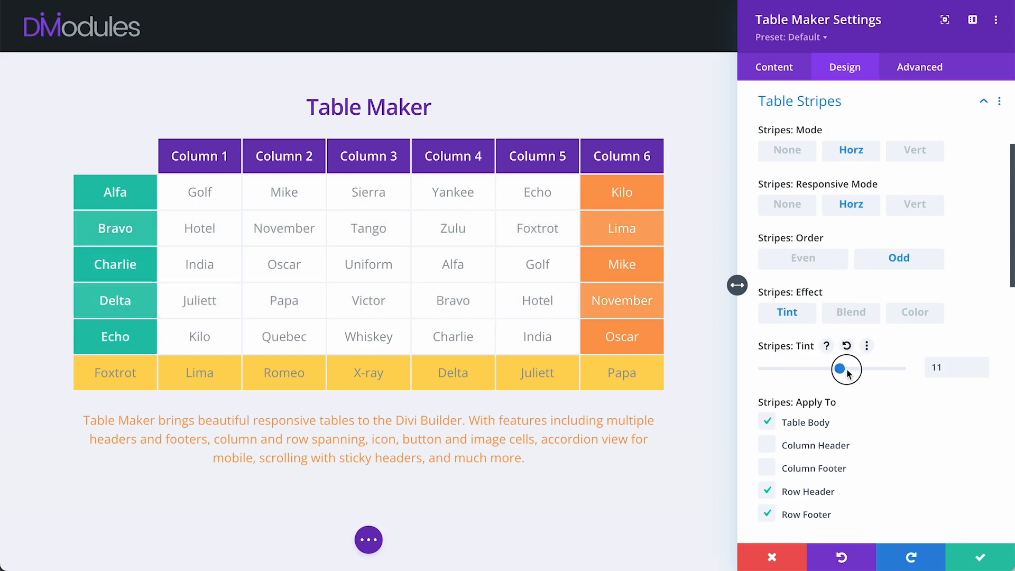
drag(846, 369, 818, 368)
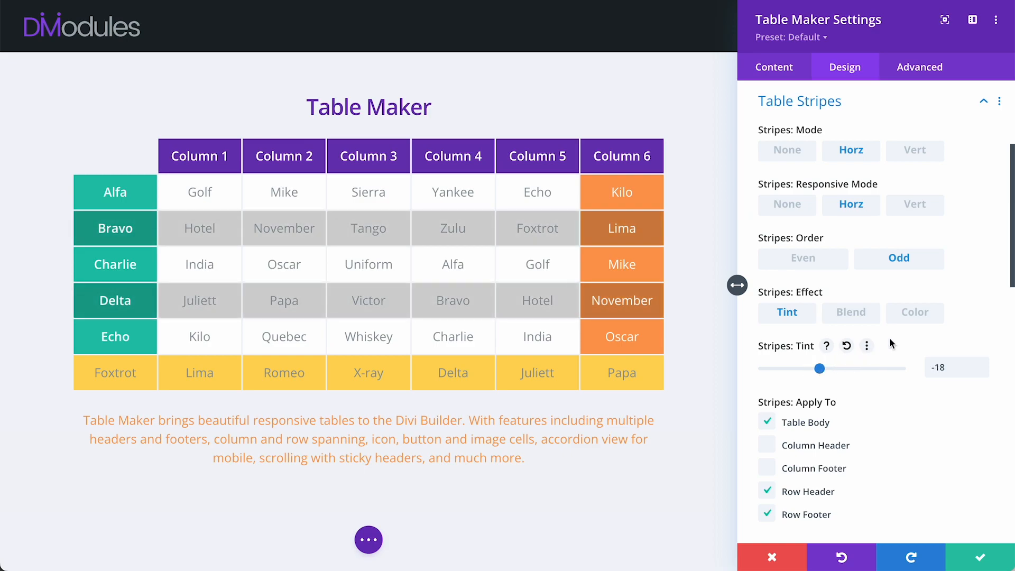
click(913, 313)
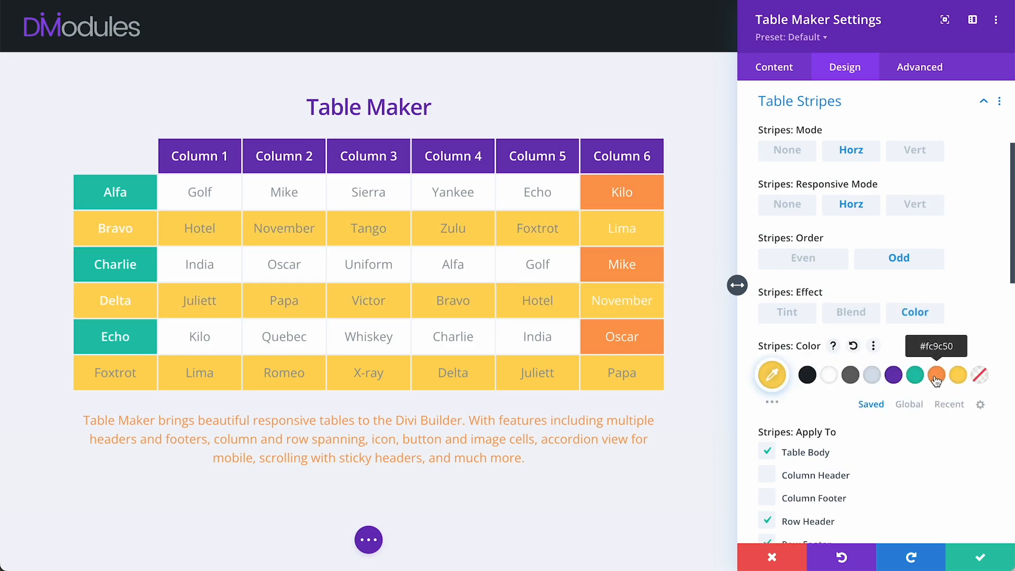
click(892, 375)
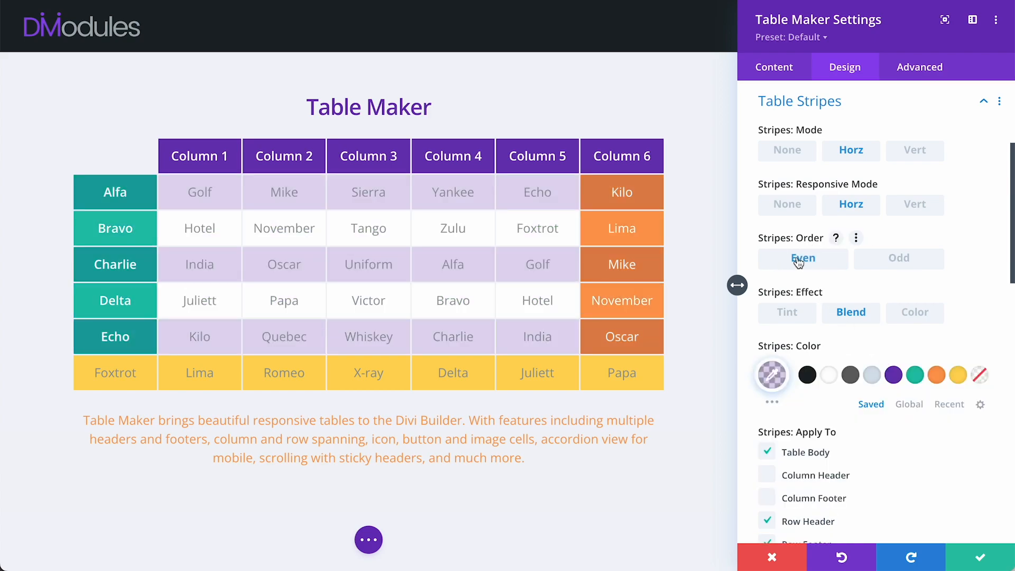
Settle on odd-row horizontal blended lavender stripes with responsive stripe mode off
click(899, 258)
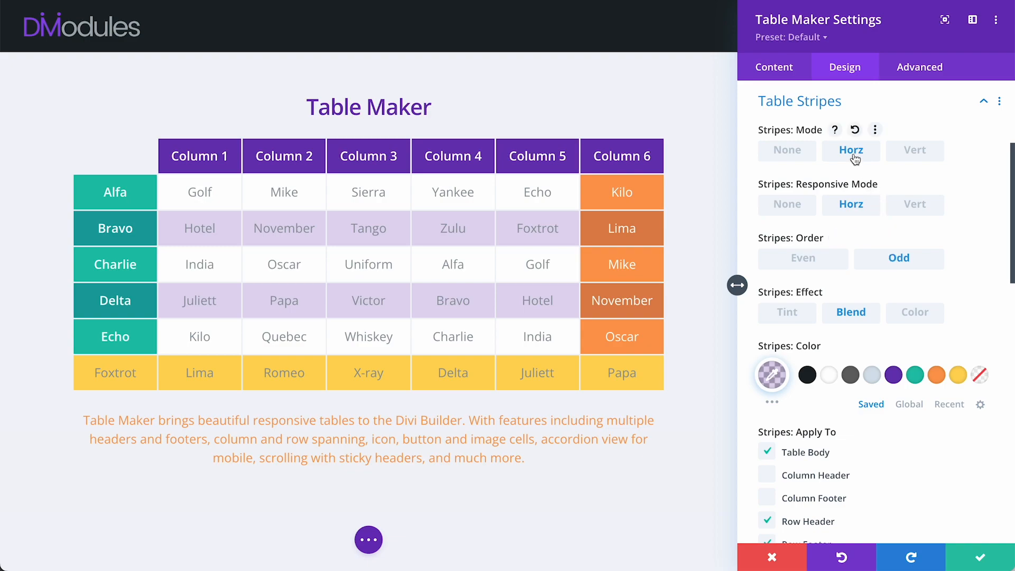
click(850, 150)
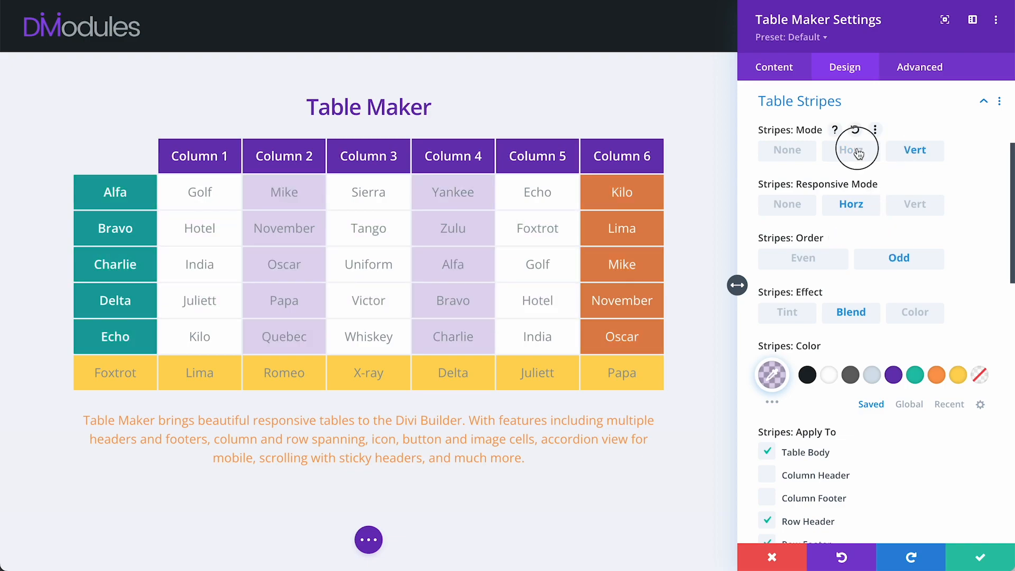
click(851, 150)
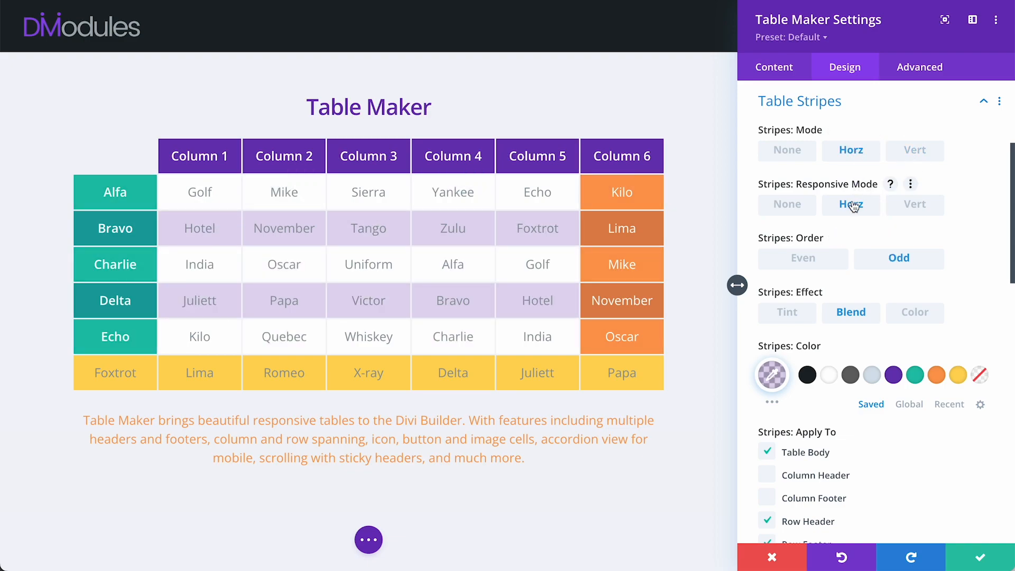
mouse_move(914, 204)
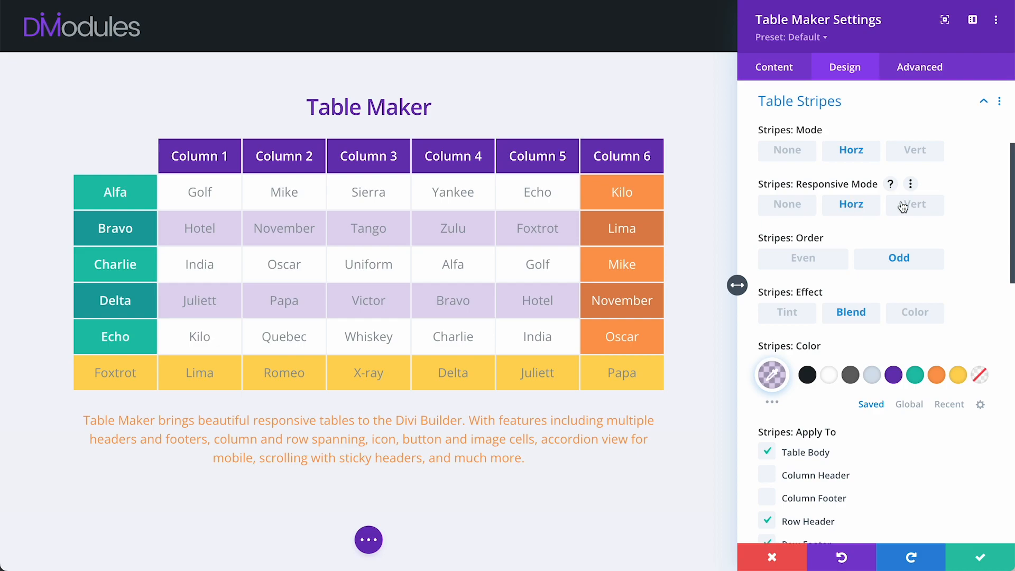
click(787, 204)
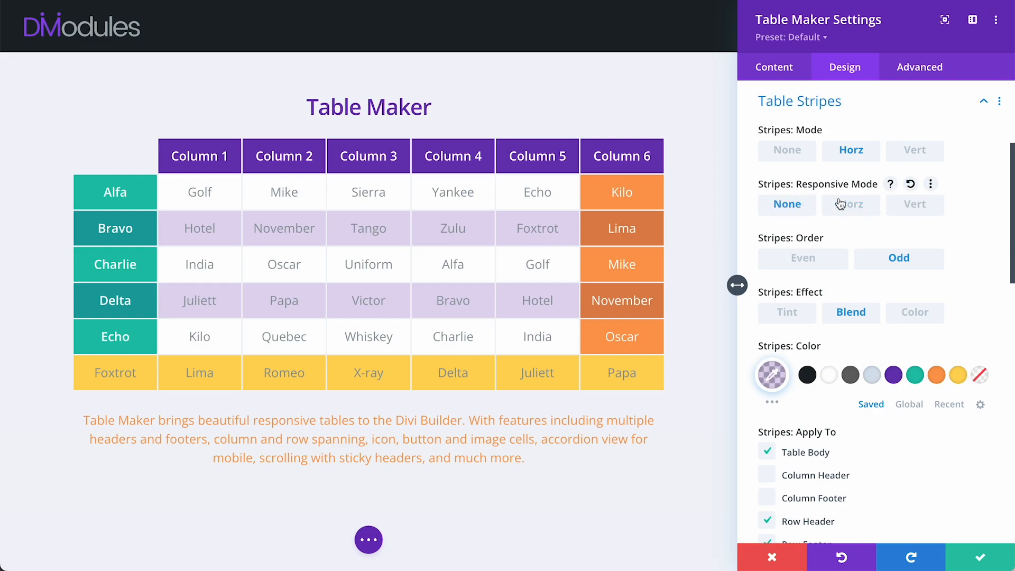
click(800, 101)
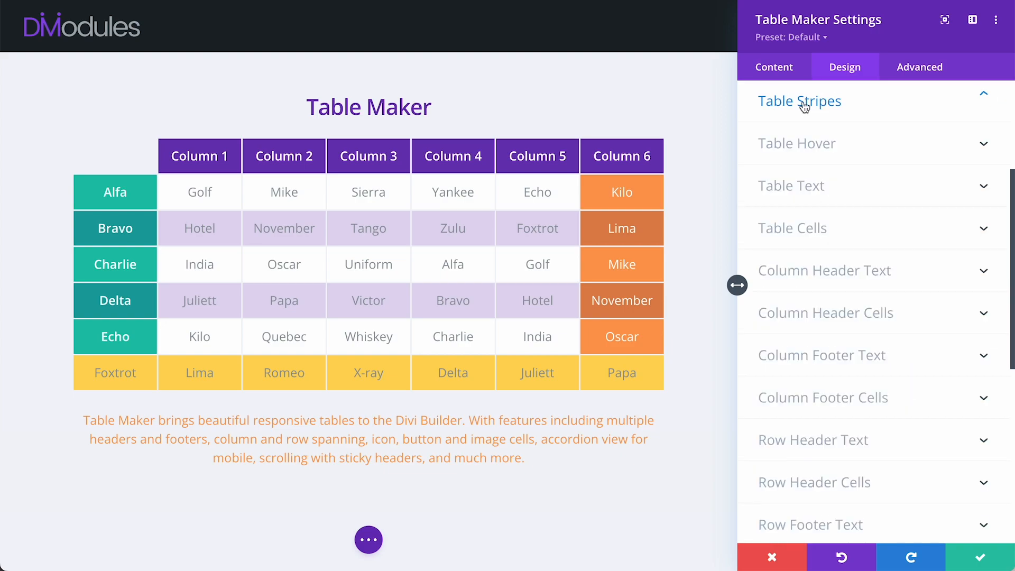
Set table hover to vertical column highlighting, keeping row hover on smaller screens
click(800, 101)
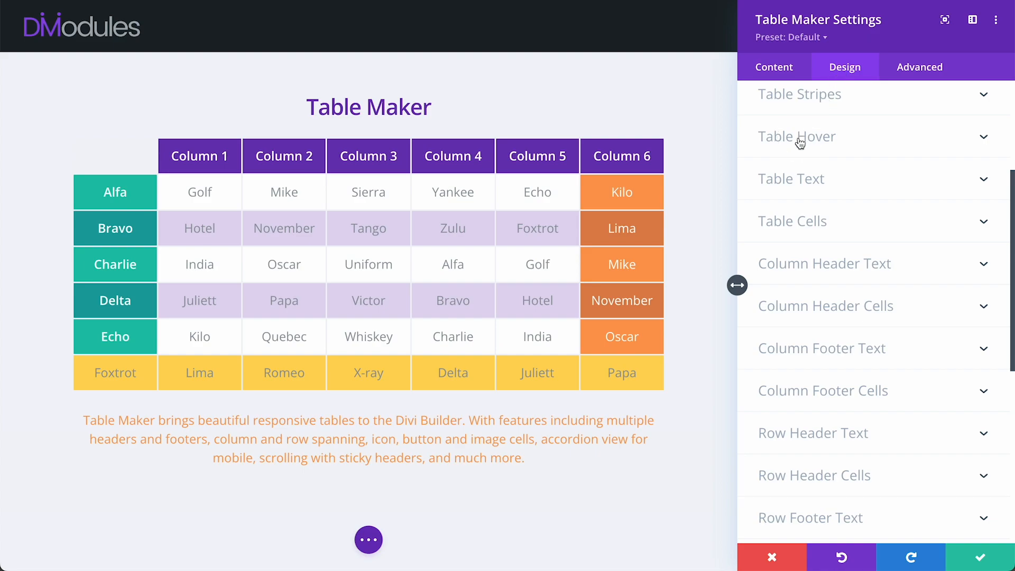
click(797, 136)
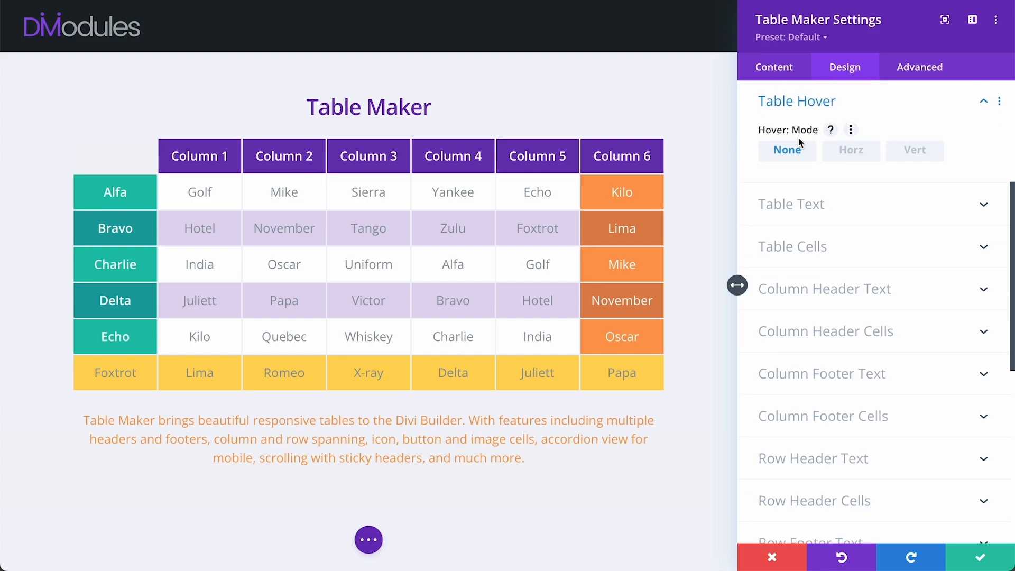
mouse_move(850, 155)
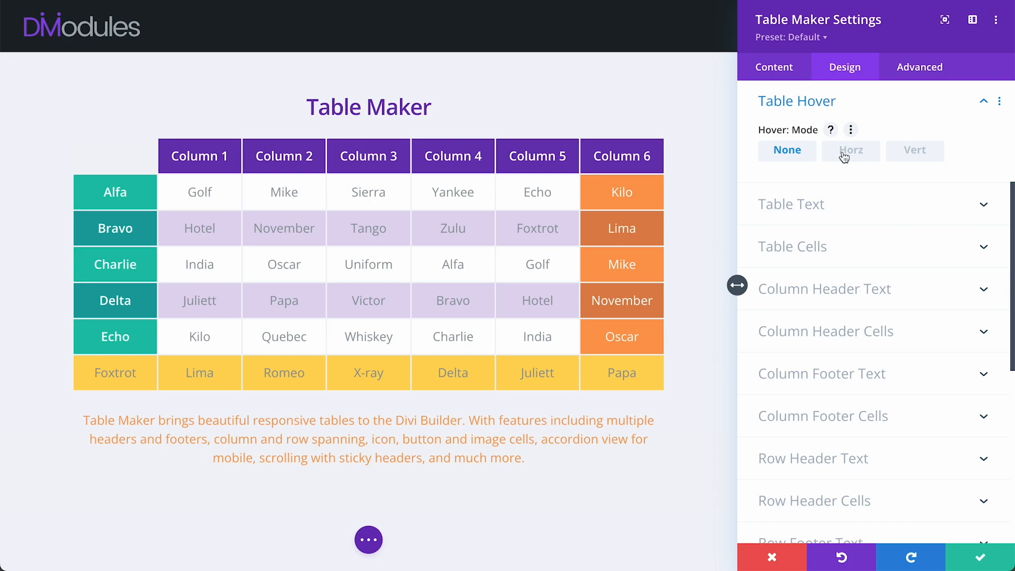
click(850, 151)
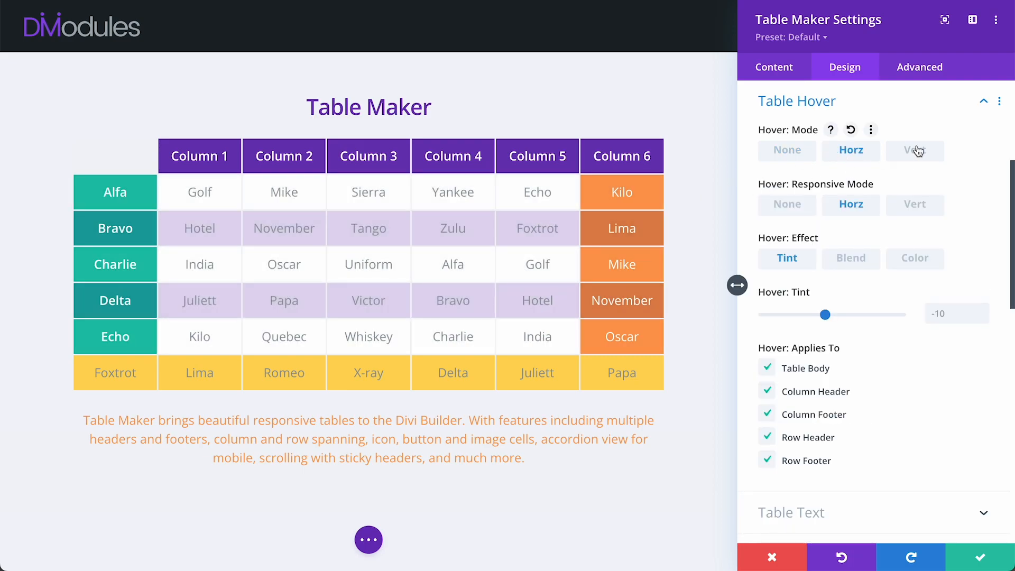
click(914, 150)
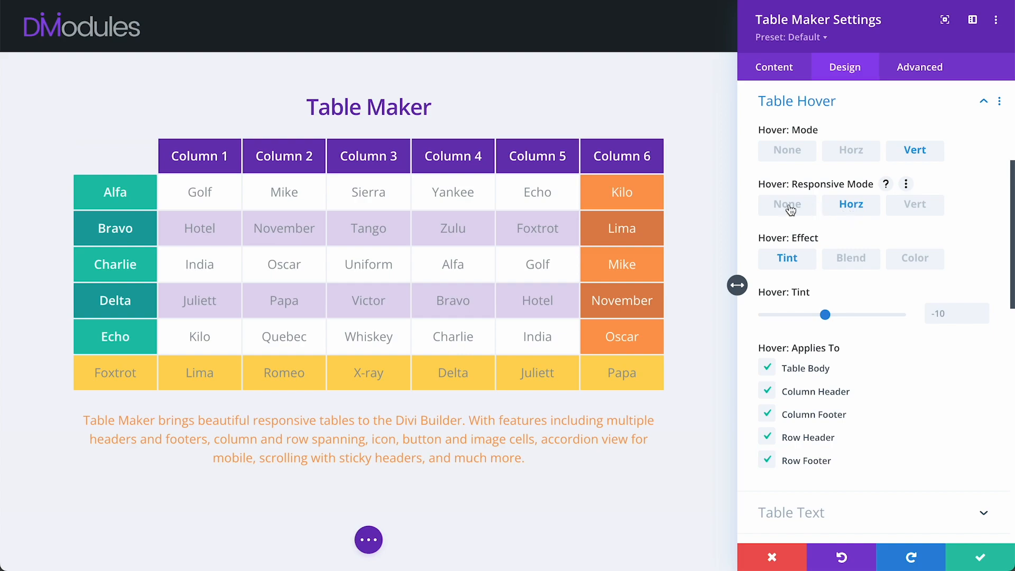
click(787, 204)
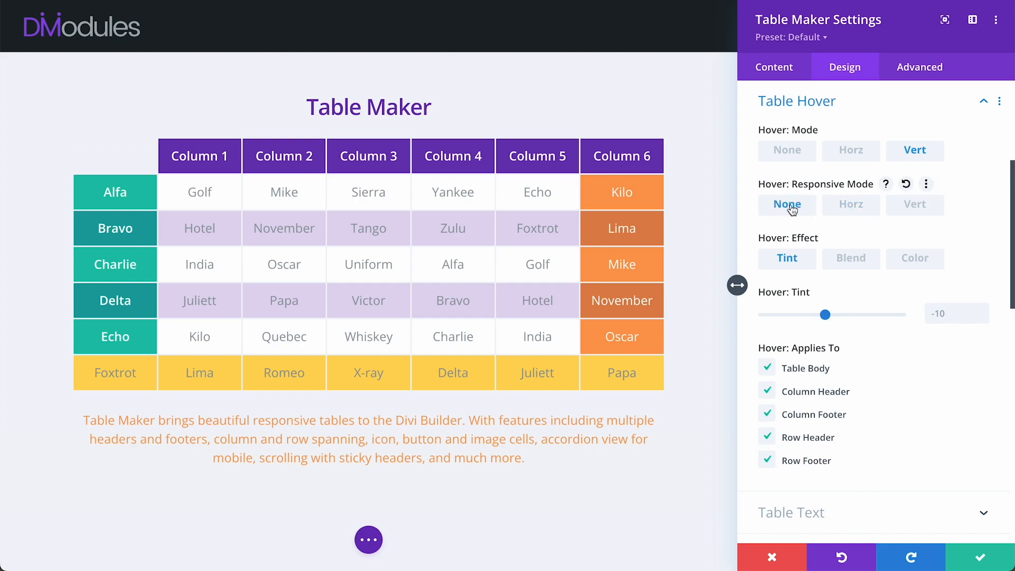
click(850, 204)
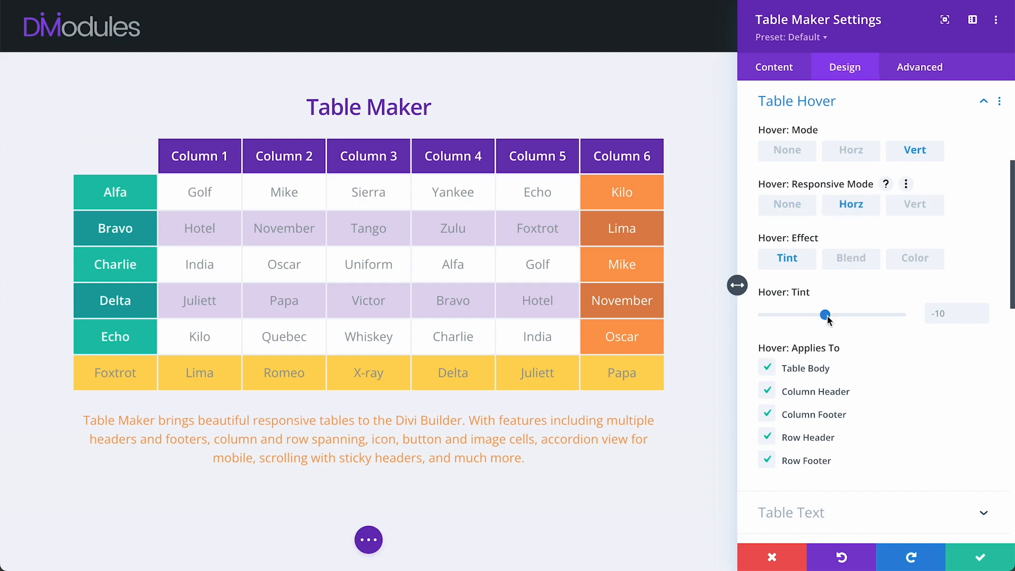
Make the hover effect a Blend of translucent pale yellow rgba(255,213,88,0.2)
drag(826, 314, 807, 314)
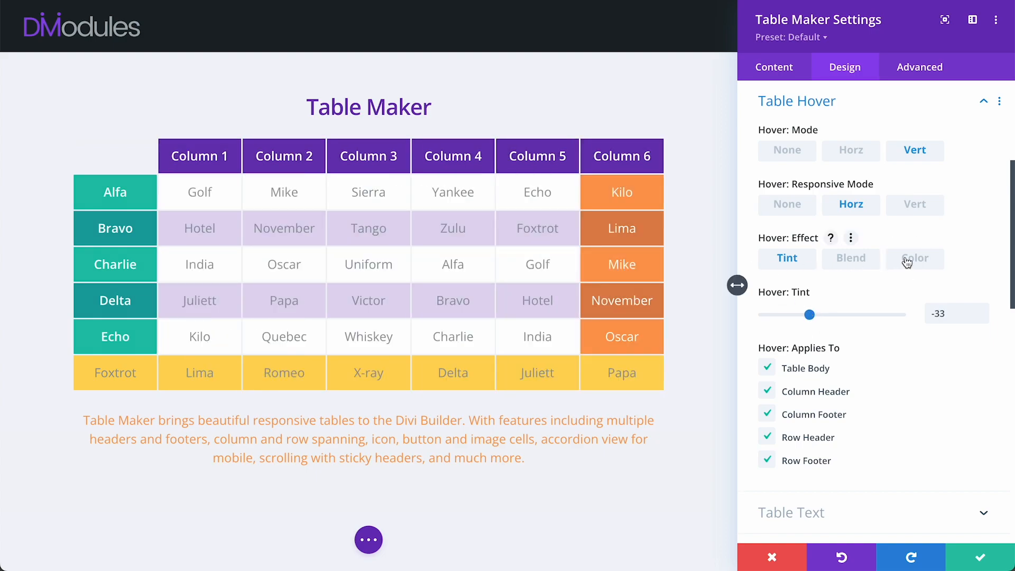
click(915, 258)
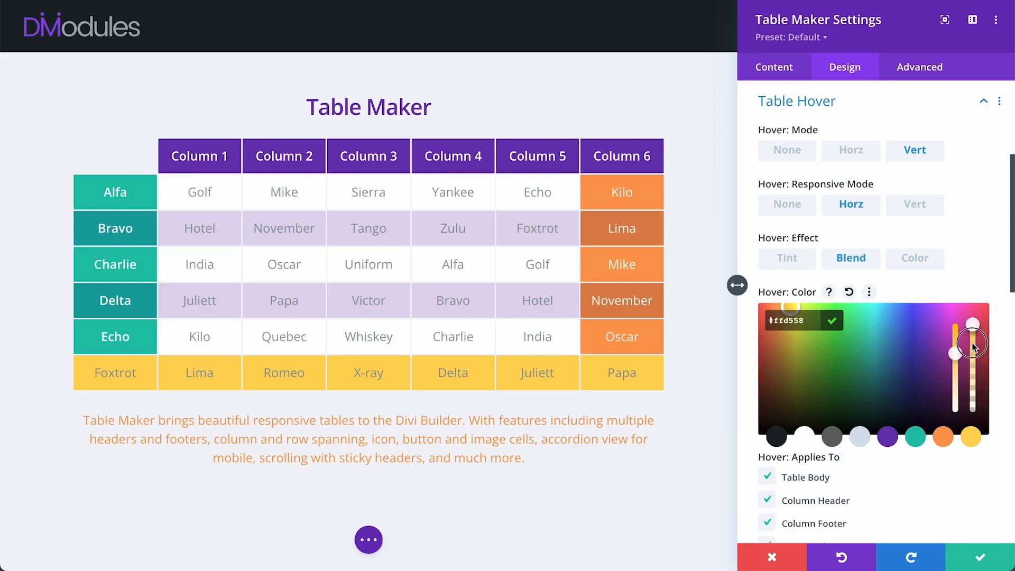
drag(971, 343, 971, 388)
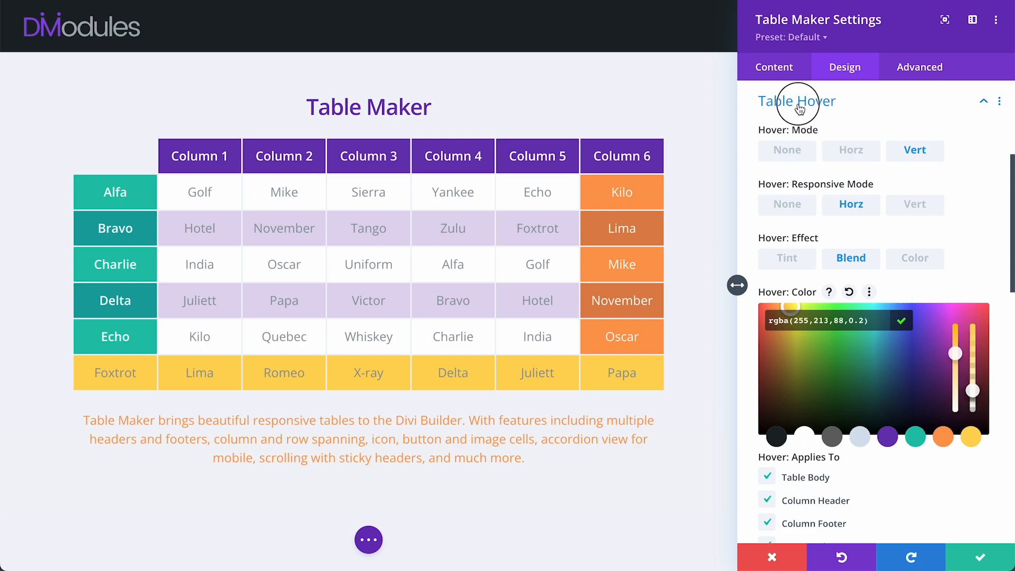
click(797, 102)
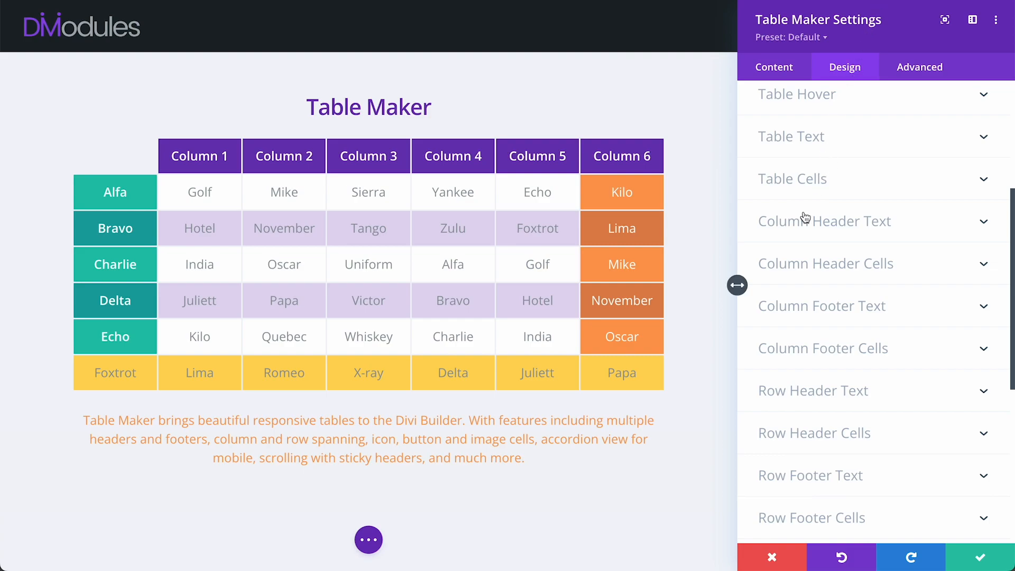
click(824, 221)
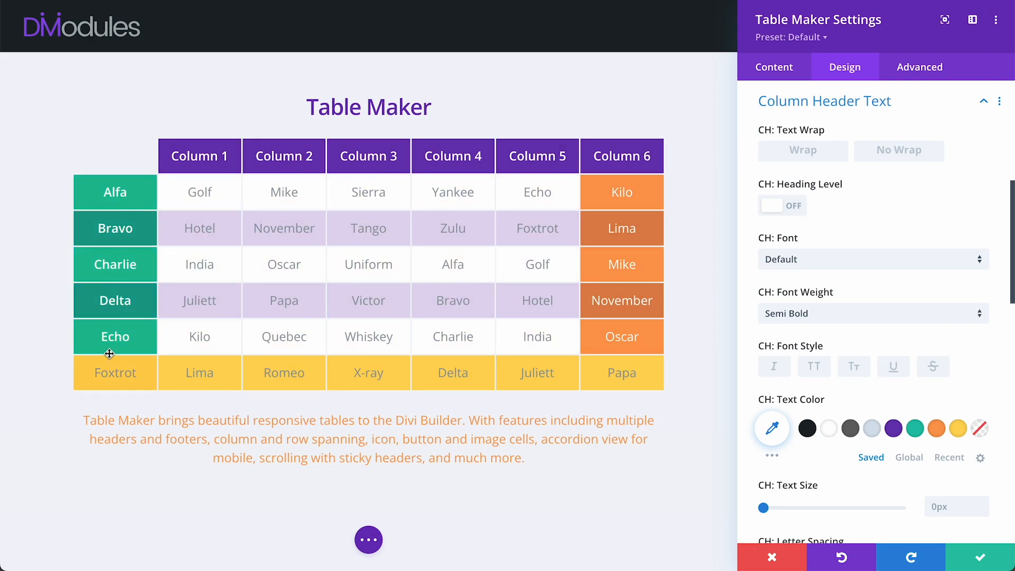
click(783, 205)
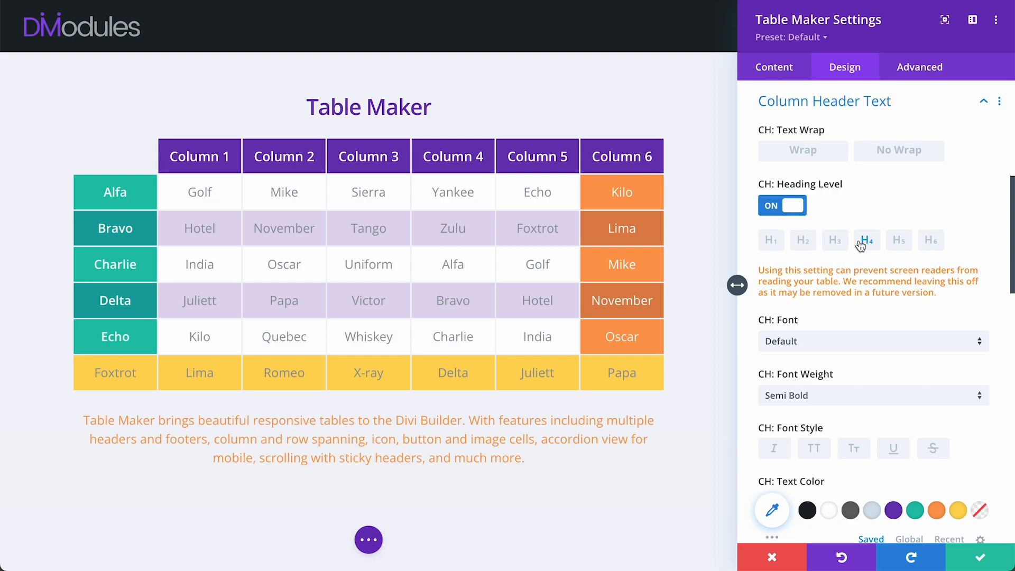
click(783, 205)
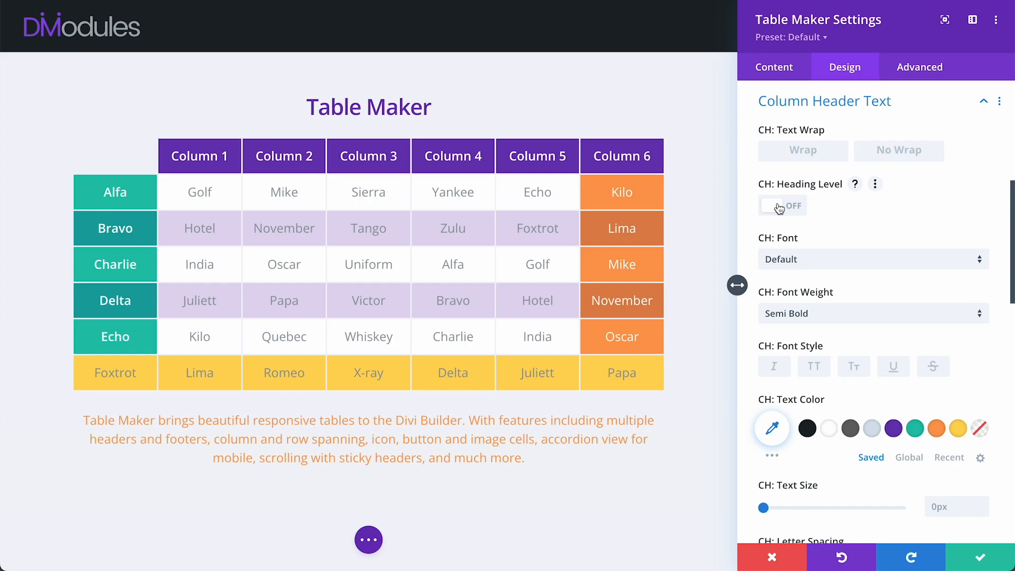
click(783, 206)
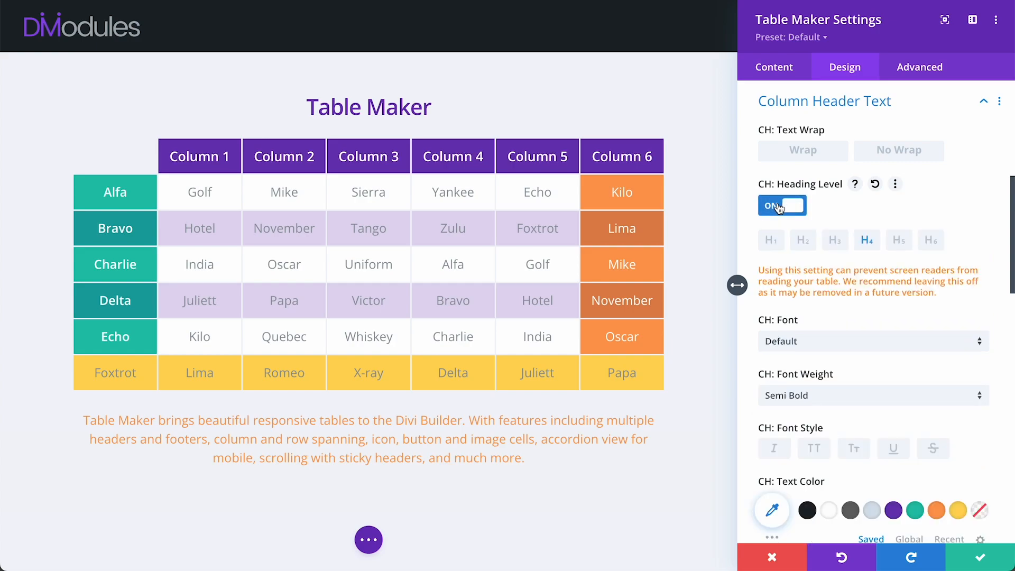
click(783, 205)
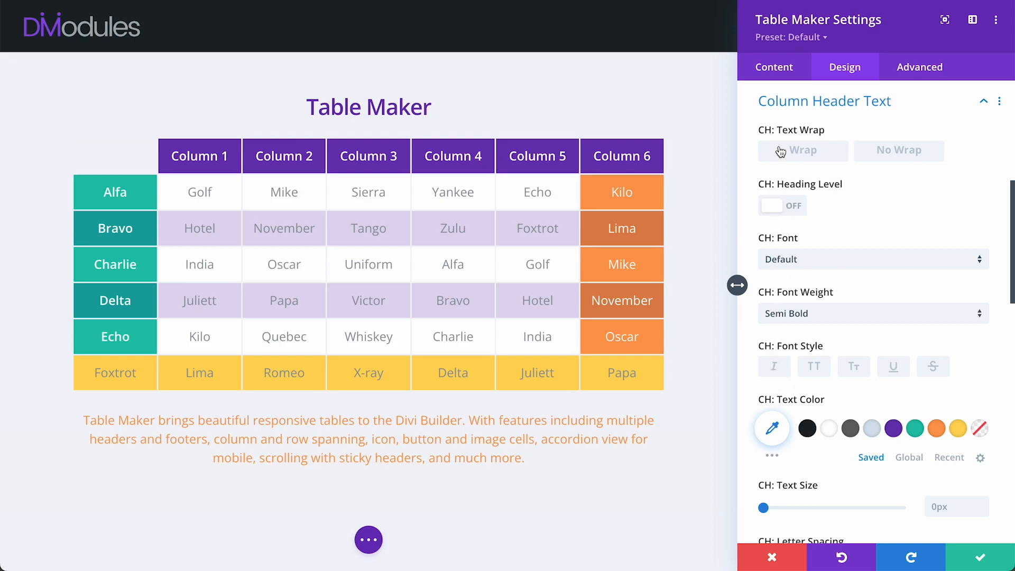
click(825, 100)
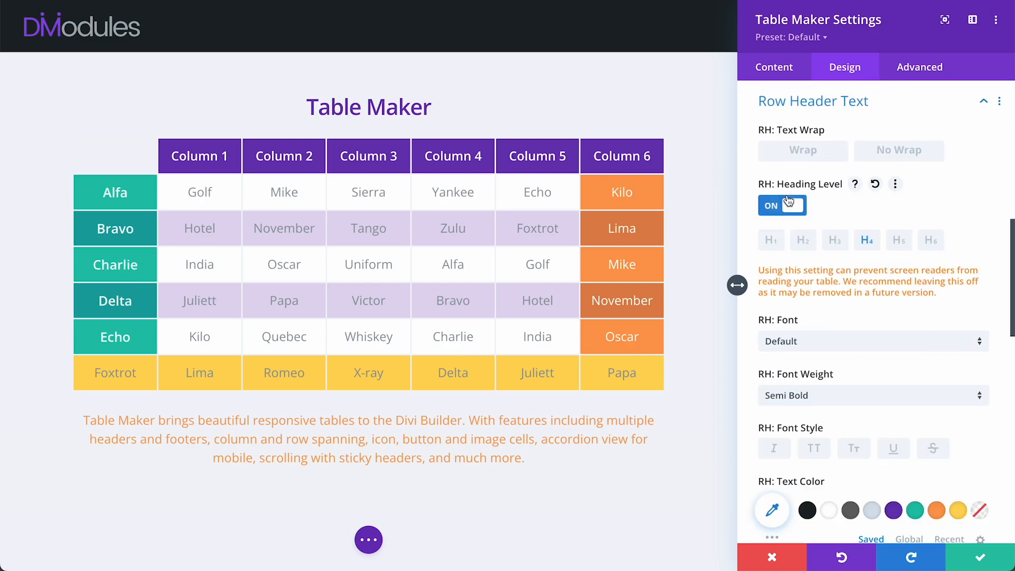
click(813, 94)
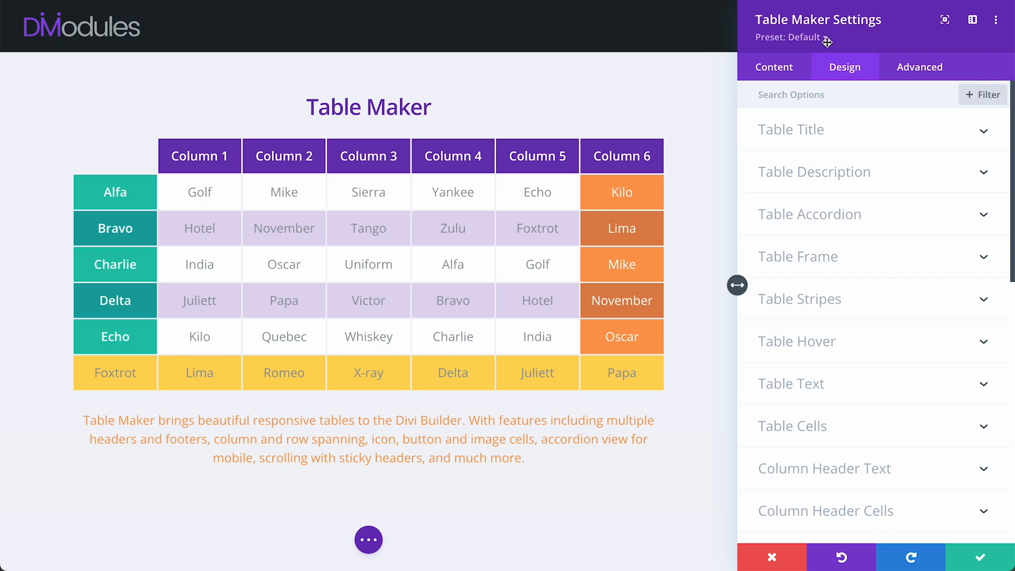
Return to the Content settings and save the table, closing Table Maker Settings
click(774, 66)
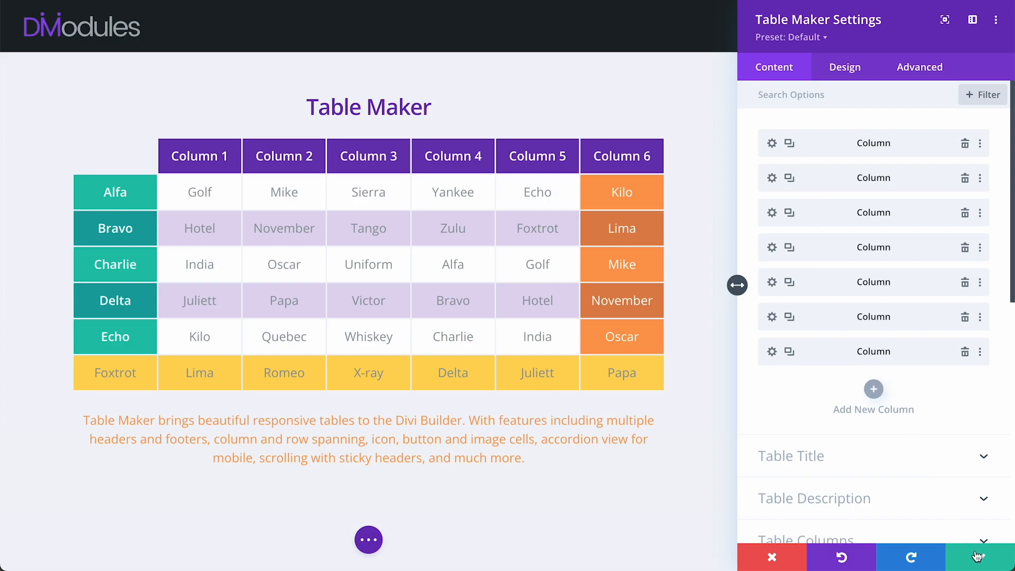
click(992, 557)
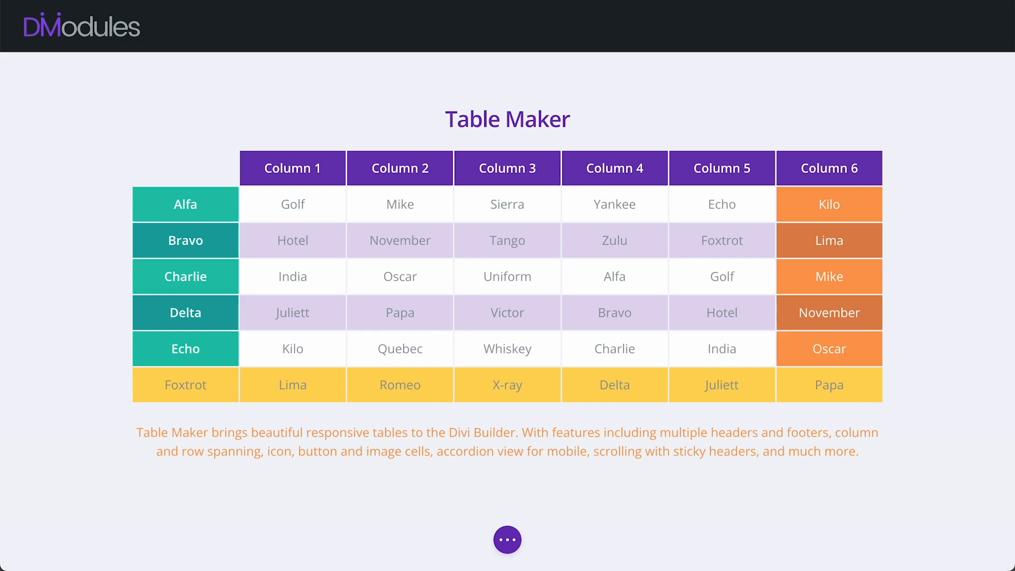